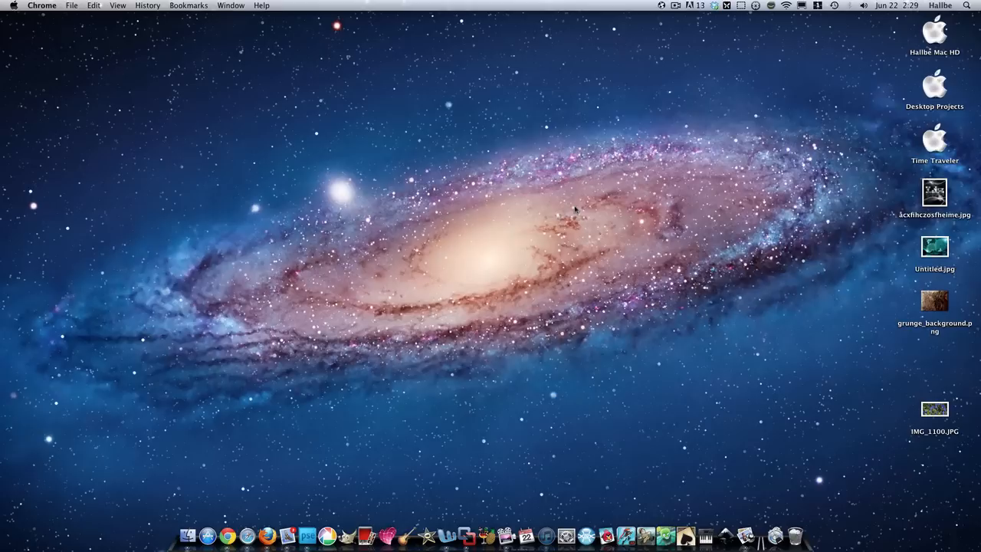
pyautogui.moveTo(899, 230)
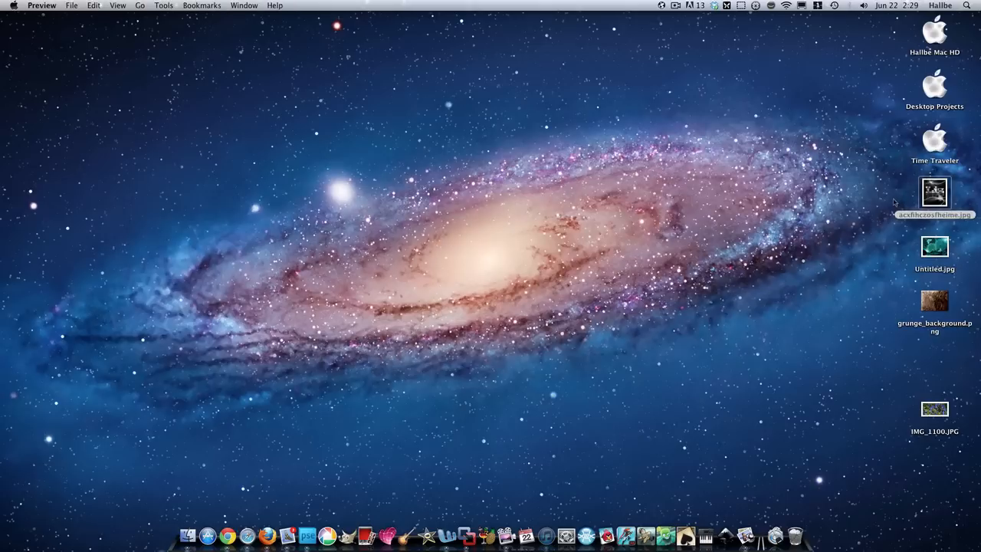
# View the finished reflected-text example image from the desktop in Preview, then close it
pyautogui.doubleClick(935, 193)
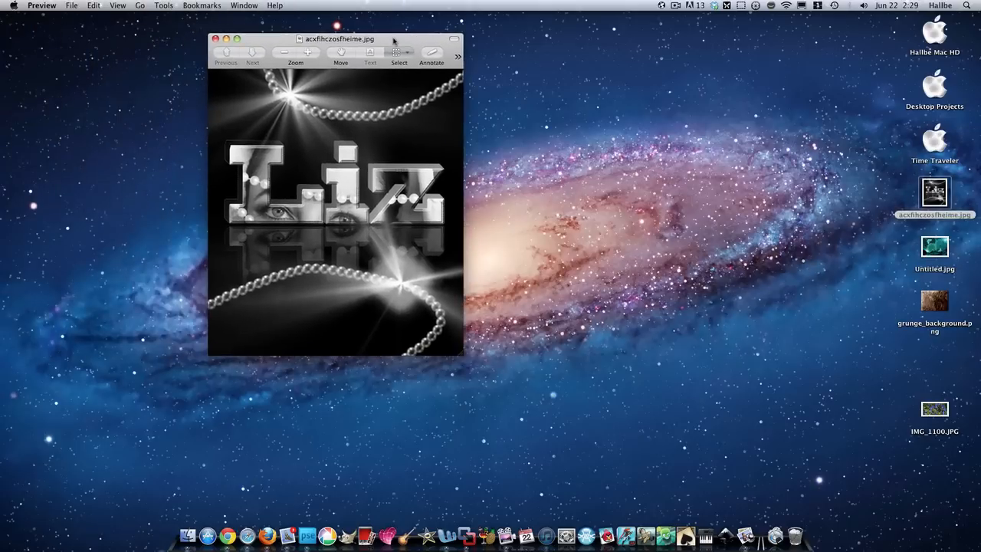
pyautogui.moveTo(337, 40); pyautogui.dragTo(406, 86)
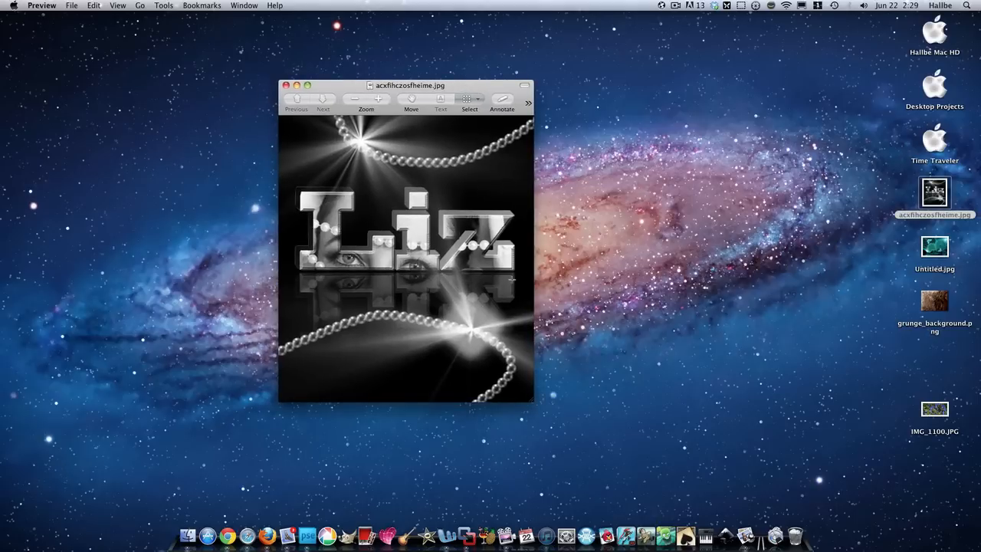
pyautogui.moveTo(620, 221)
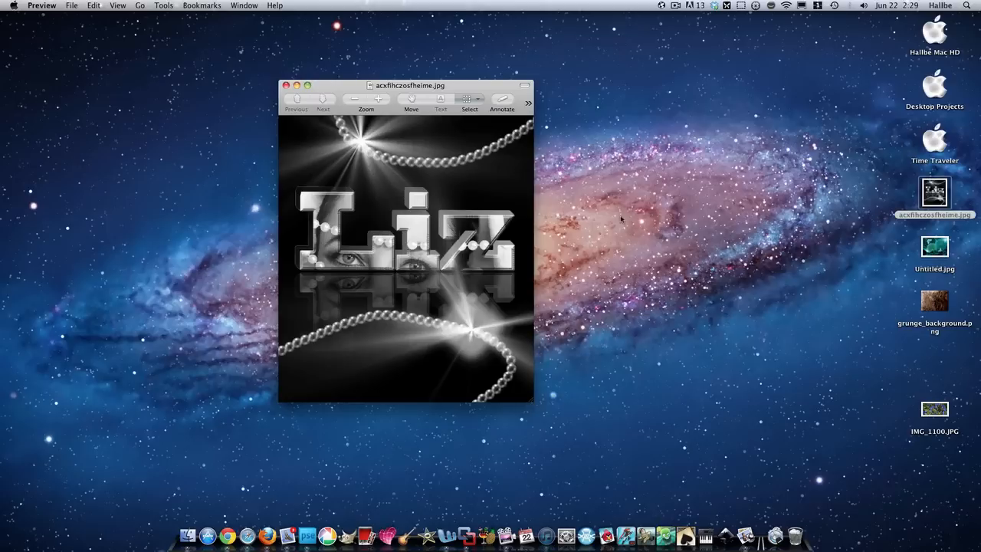
pyautogui.moveTo(269, 92)
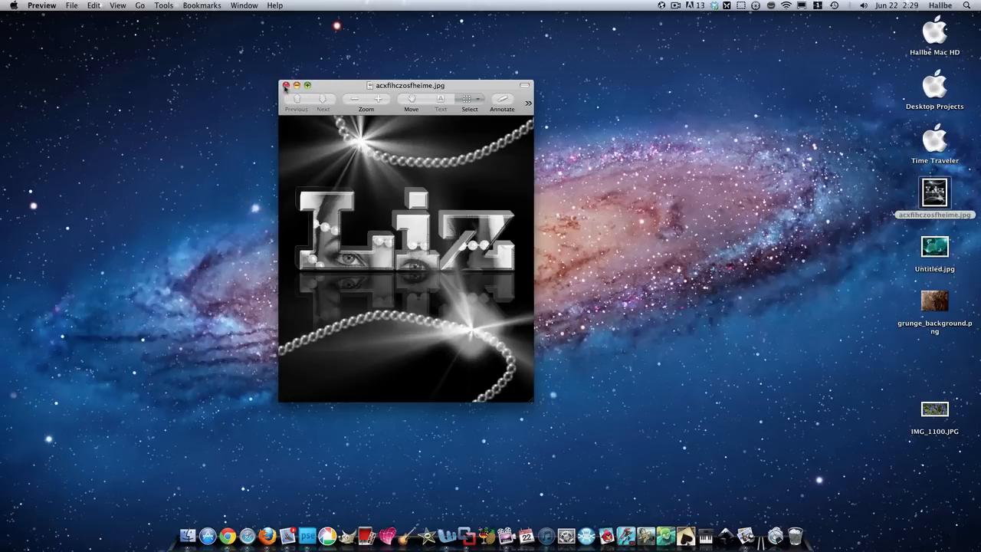
pyautogui.click(286, 86)
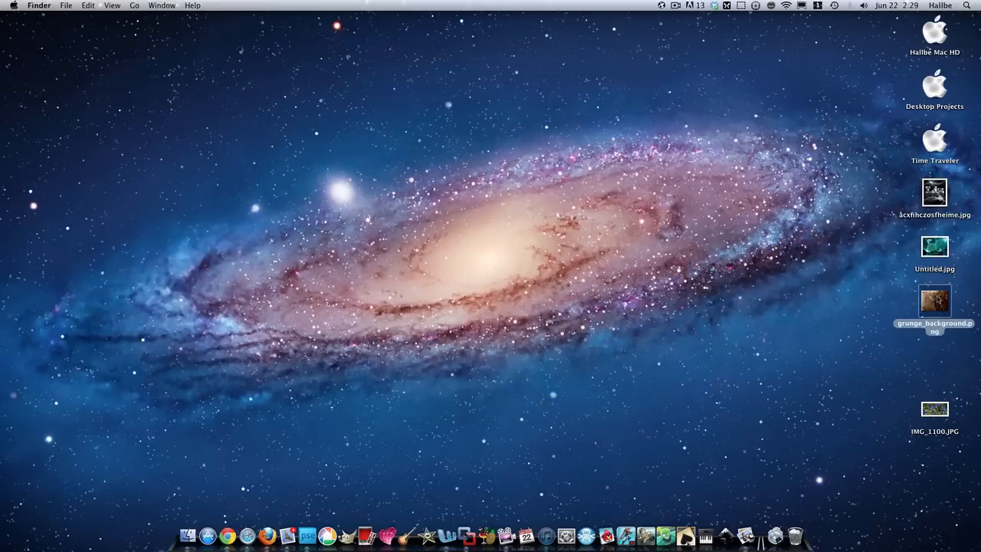
# Open grunge_background.png in Preview and bring Sumo Paint up in the browser
pyautogui.doubleClick(935, 300)
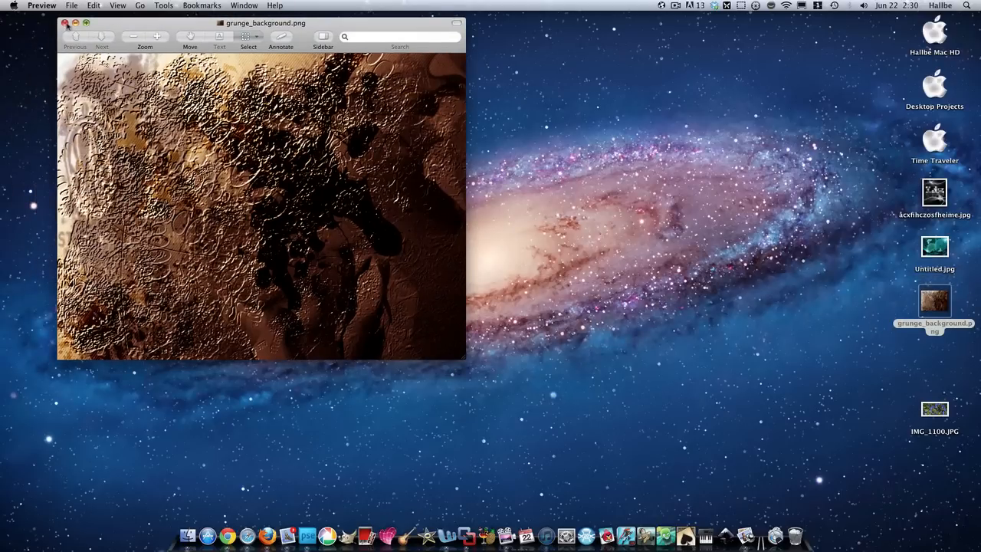
pyautogui.click(65, 23)
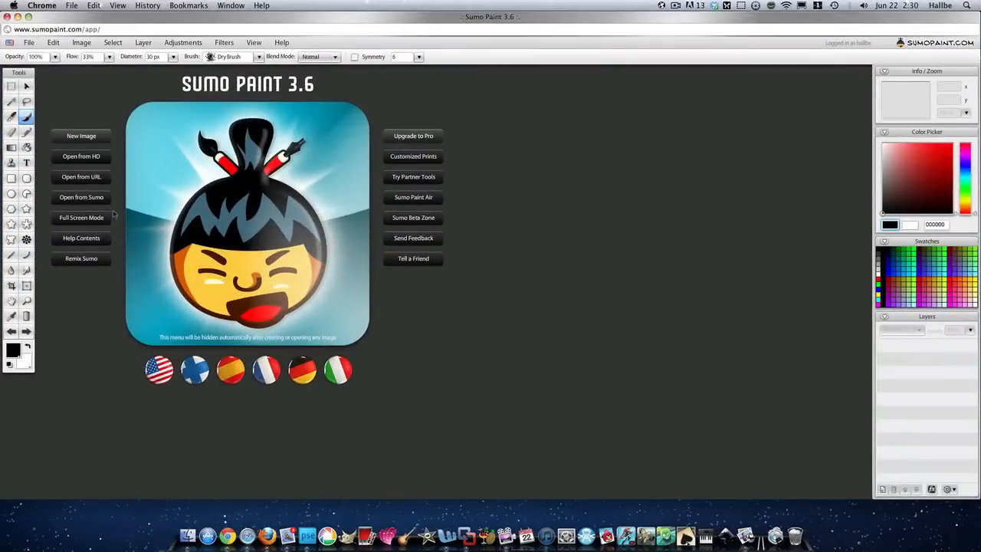
# Start a new image, fill the canvas solid black with the Paint Bucket, and add an empty layer
pyautogui.click(81, 135)
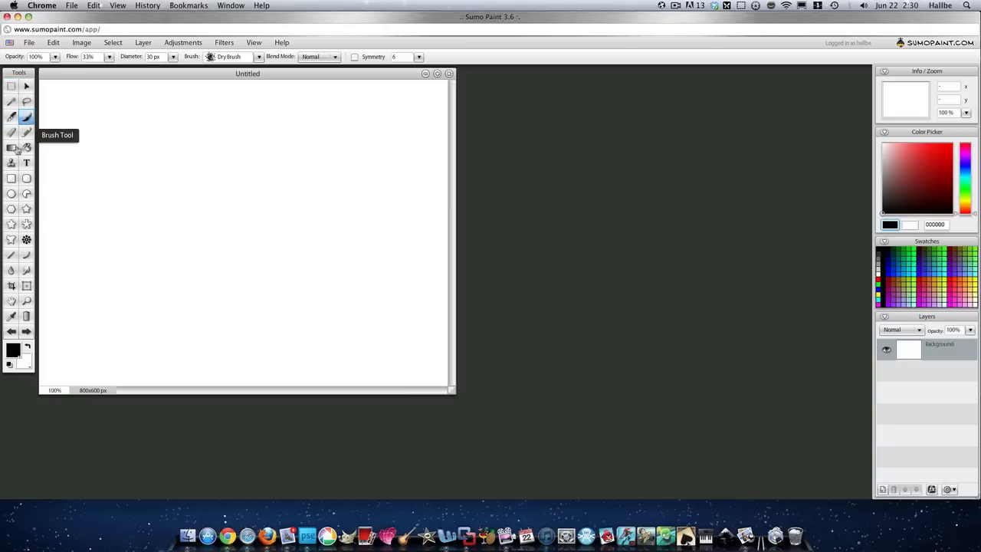
pyautogui.click(12, 147)
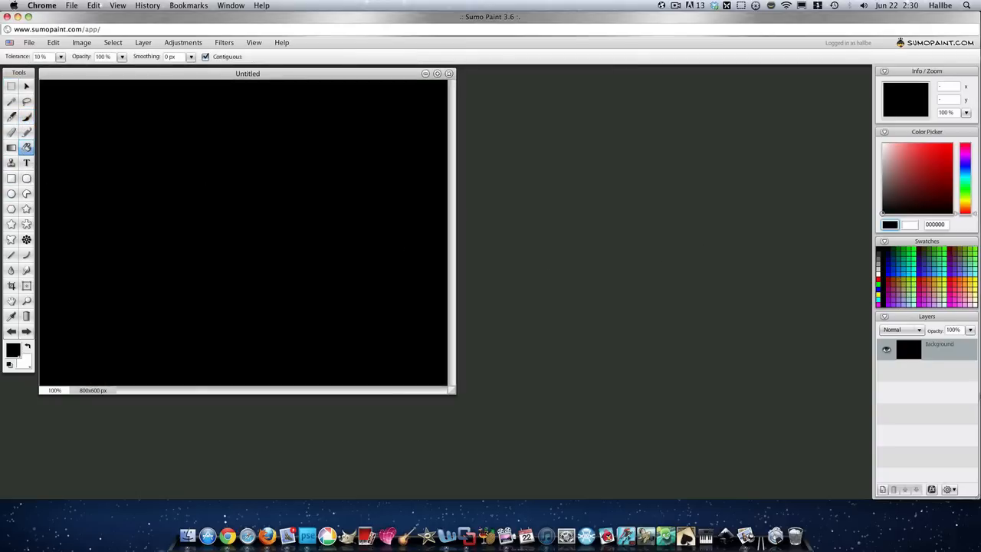
pyautogui.moveTo(883, 491)
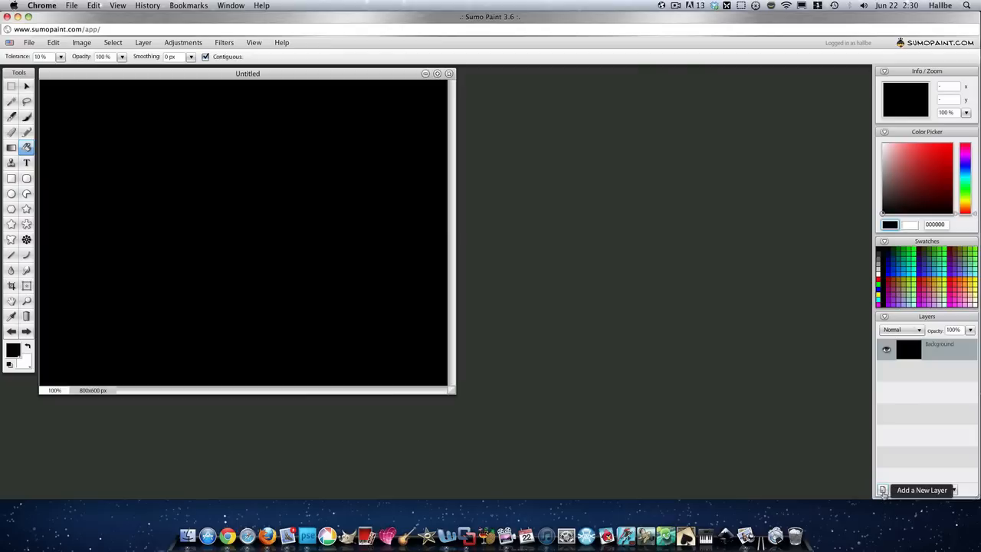
pyautogui.click(883, 491)
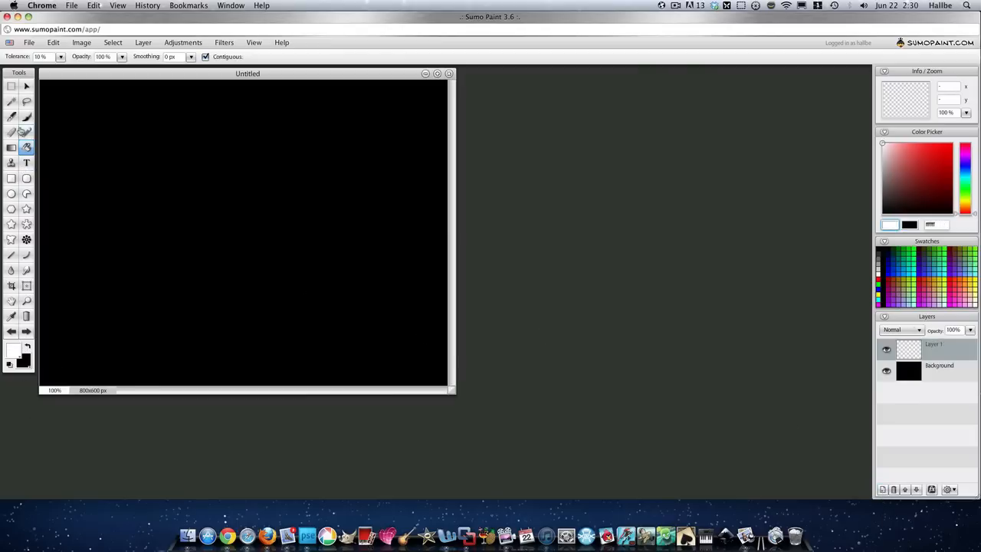
# Set the Text tool's font family to Impact
pyautogui.click(26, 163)
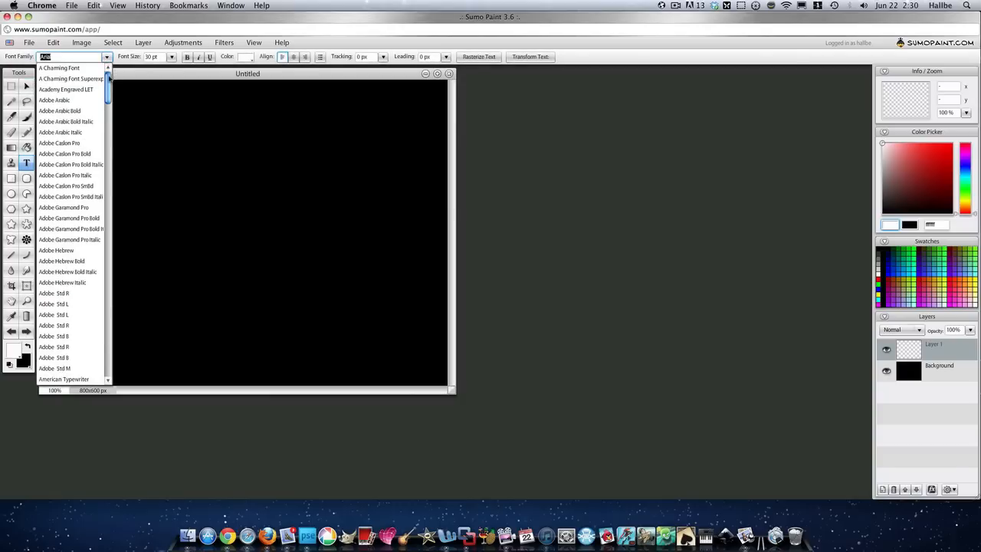
pyautogui.scroll(-3)
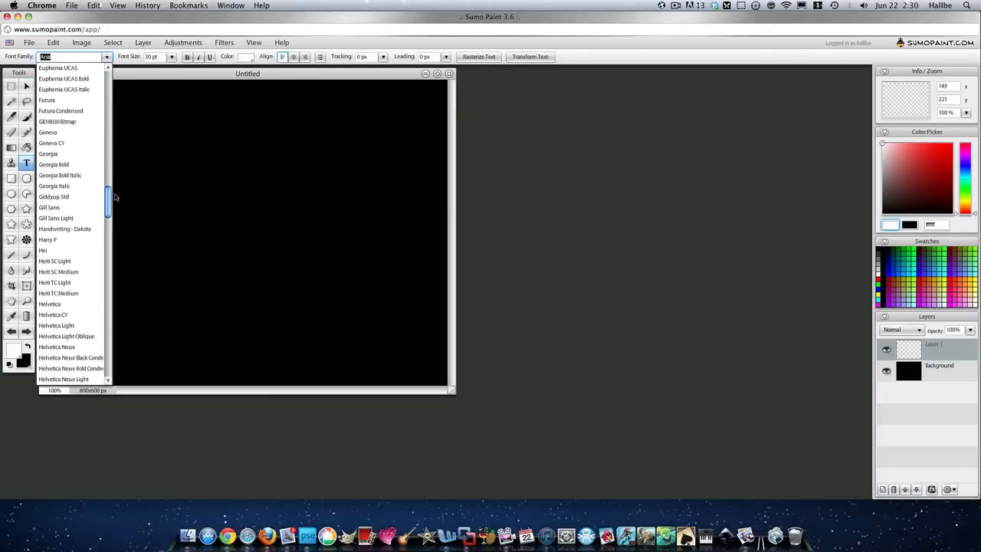
pyautogui.scroll(-3)
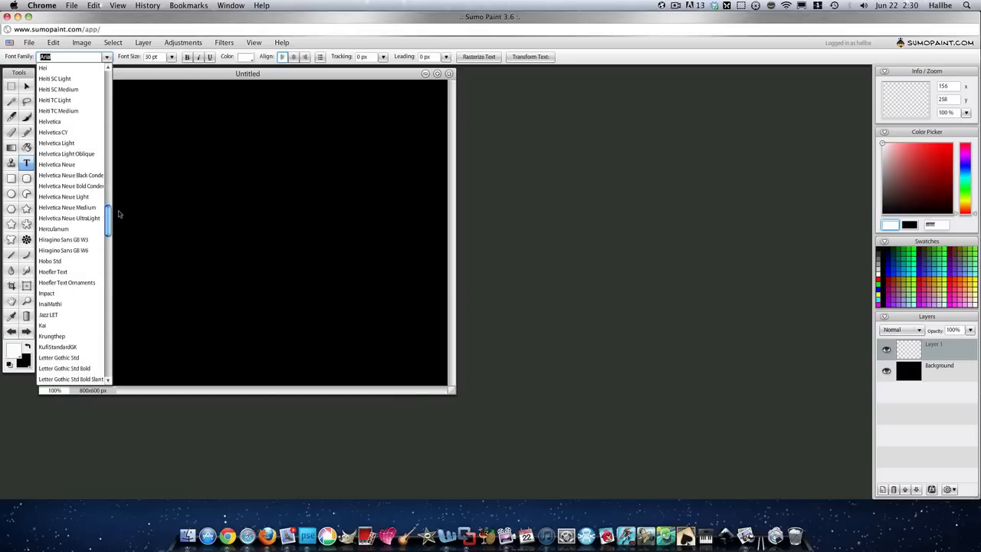
pyautogui.scroll(-3)
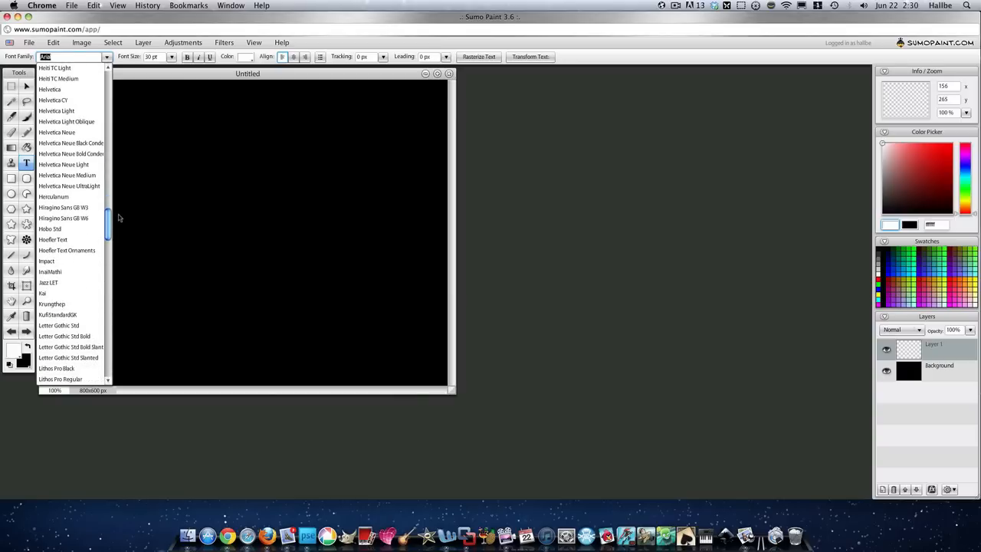
pyautogui.moveTo(69, 261)
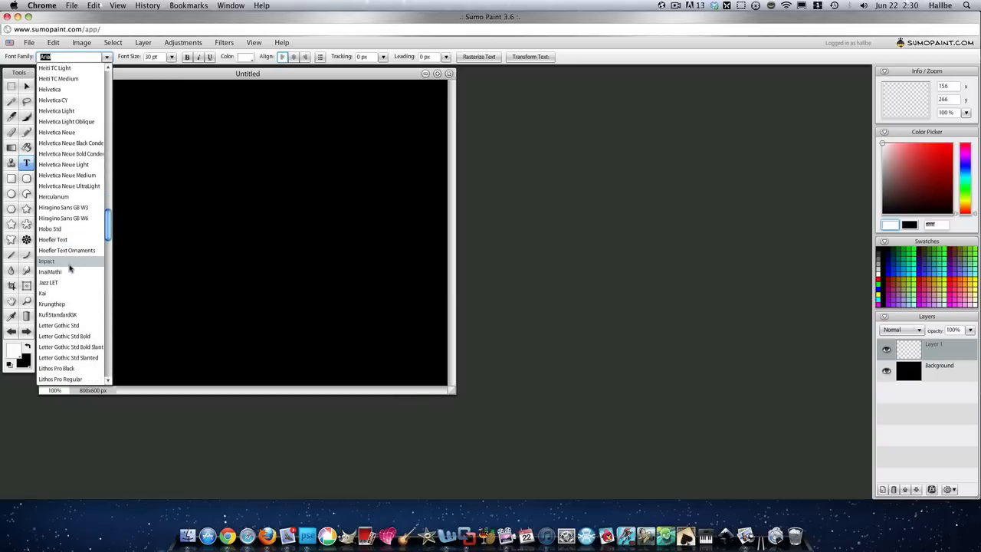
pyautogui.click(46, 261)
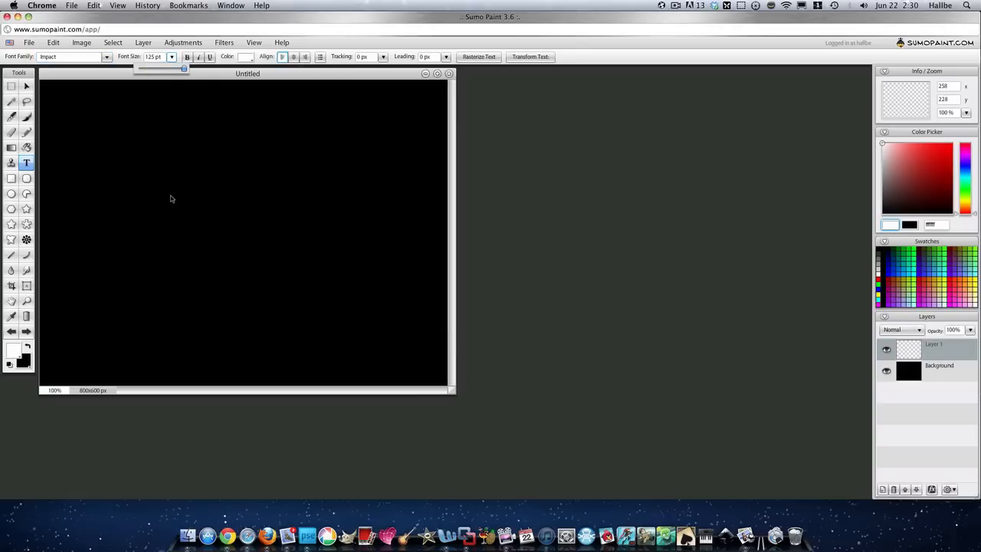
# Type GRUNGE in a text box left of centre and begin free-transforming it larger
pyautogui.moveTo(172, 196); pyautogui.dragTo(222, 247)
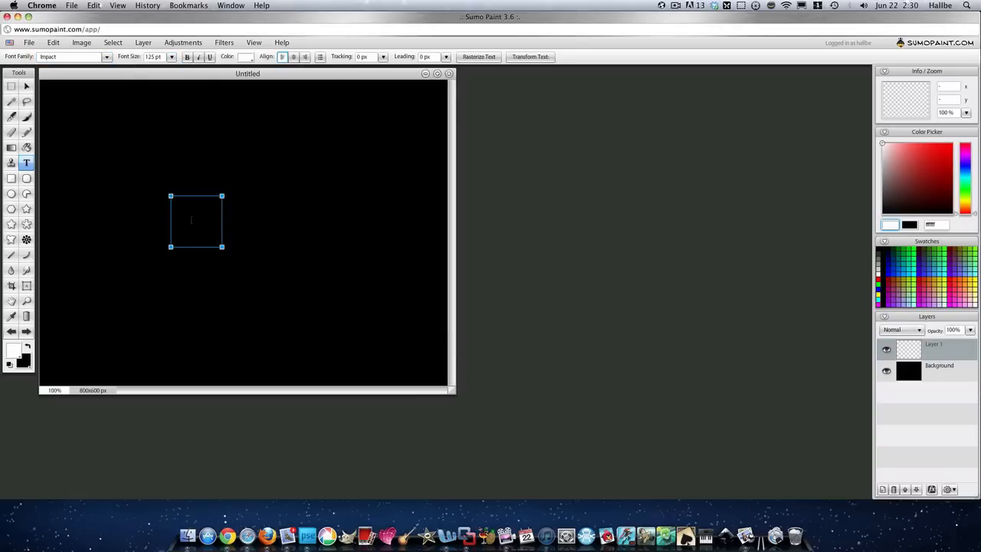
pyautogui.moveTo(196, 247); pyautogui.dragTo(196, 267)
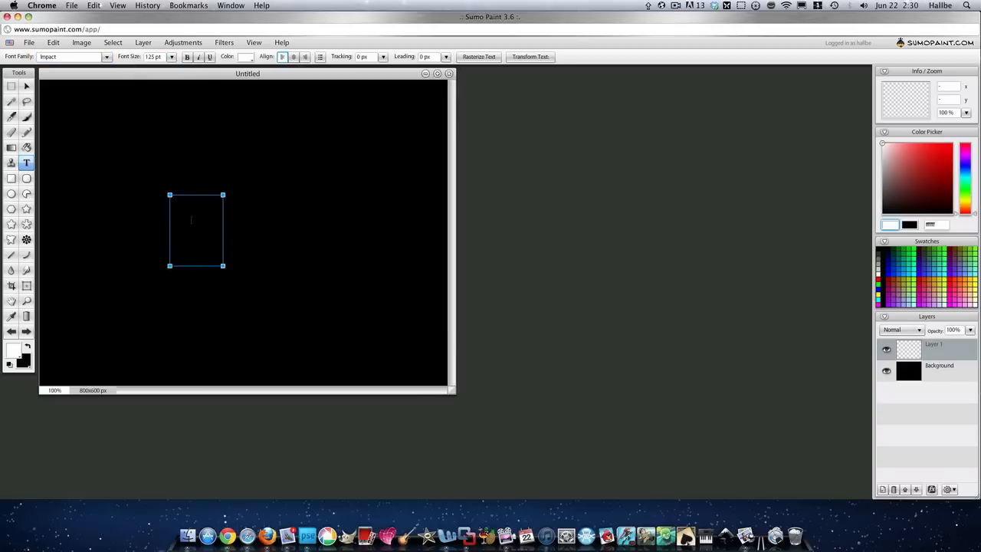
pyautogui.write('GRUN')
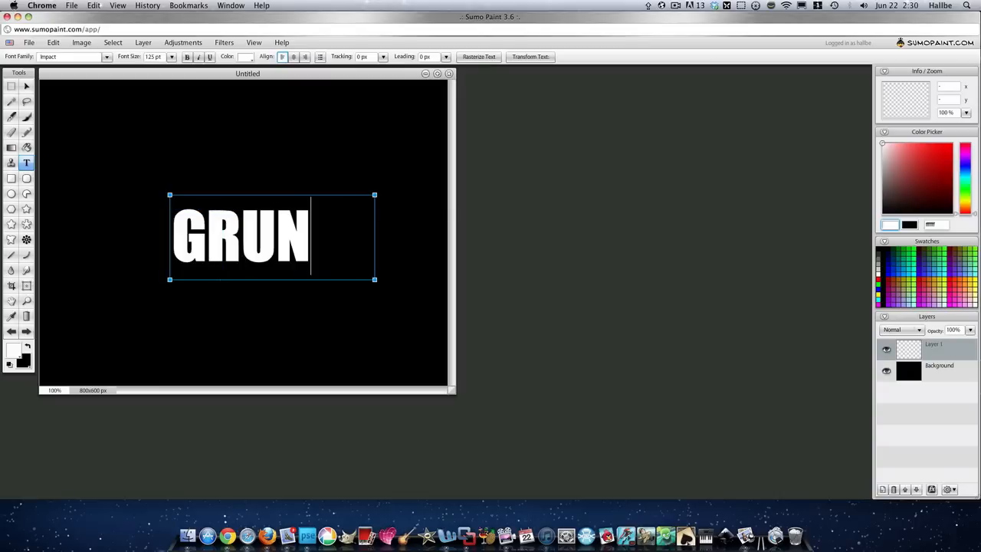
pyautogui.write('GE')
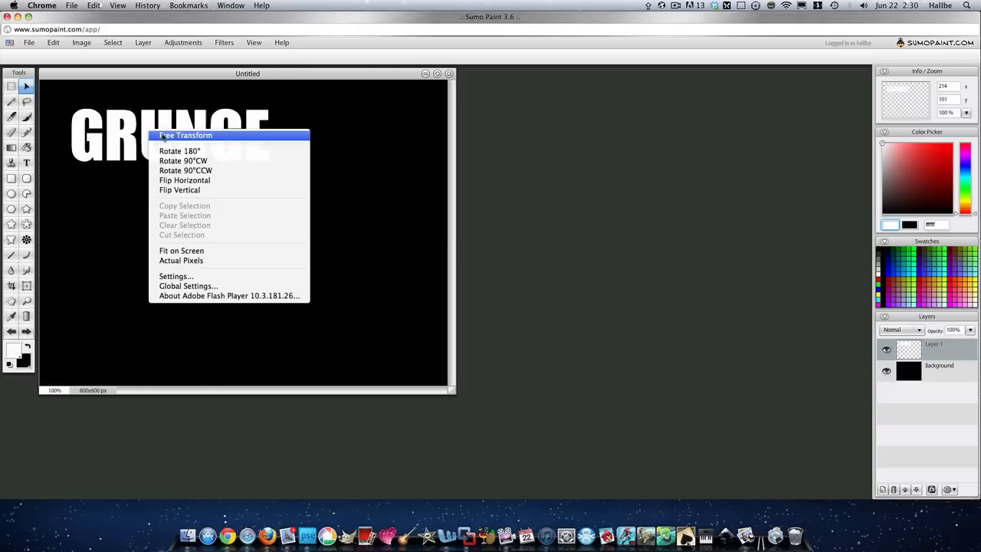
pyautogui.click(185, 135)
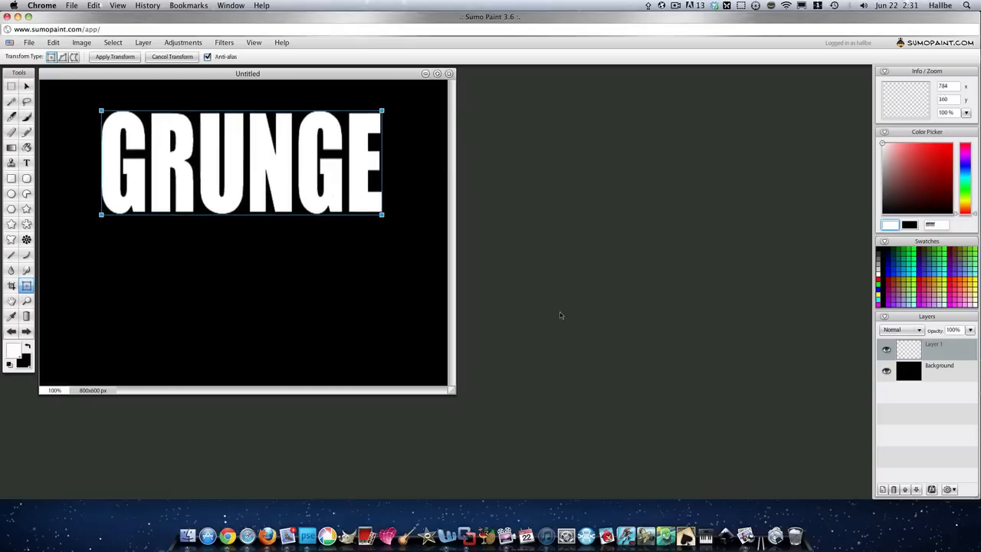
pyautogui.moveTo(70, 191)
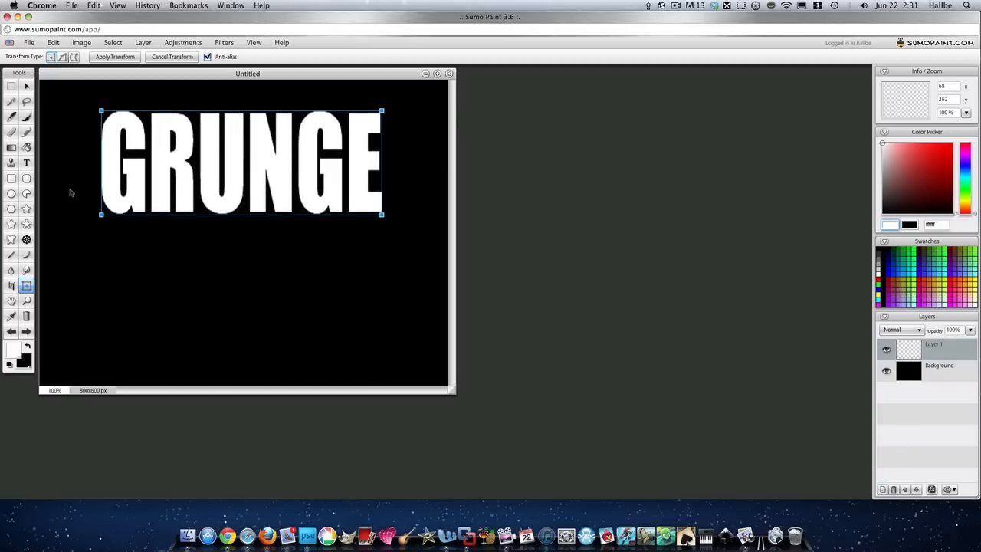
# Import the grunge texture image from the computer onto a new layer
pyautogui.click(28, 43)
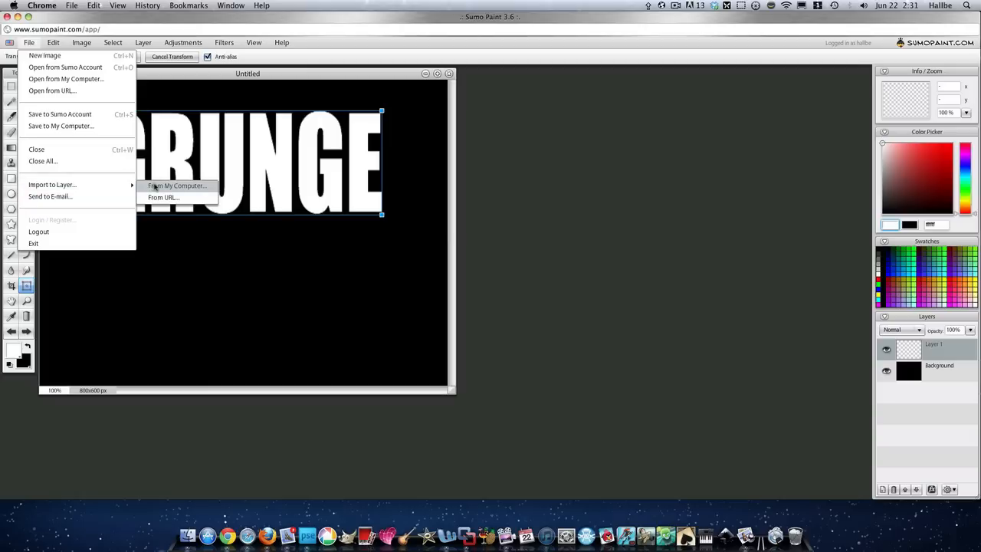
pyautogui.click(177, 186)
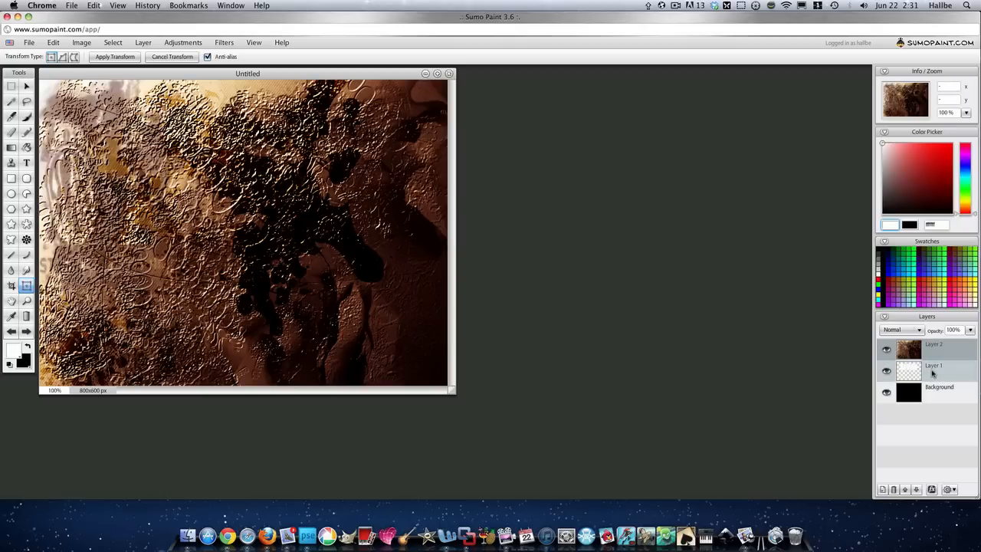
pyautogui.rightClick(934, 364)
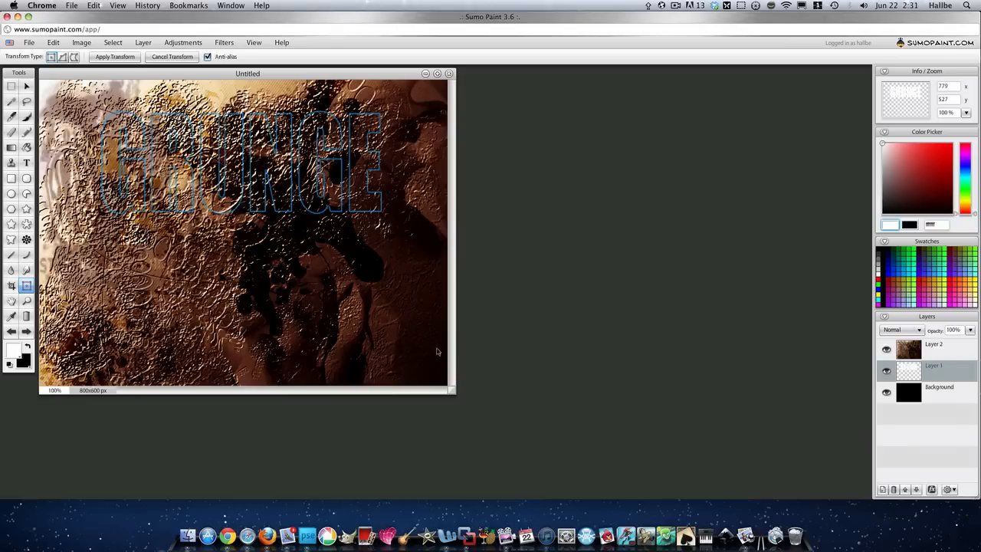
pyautogui.moveTo(581, 297)
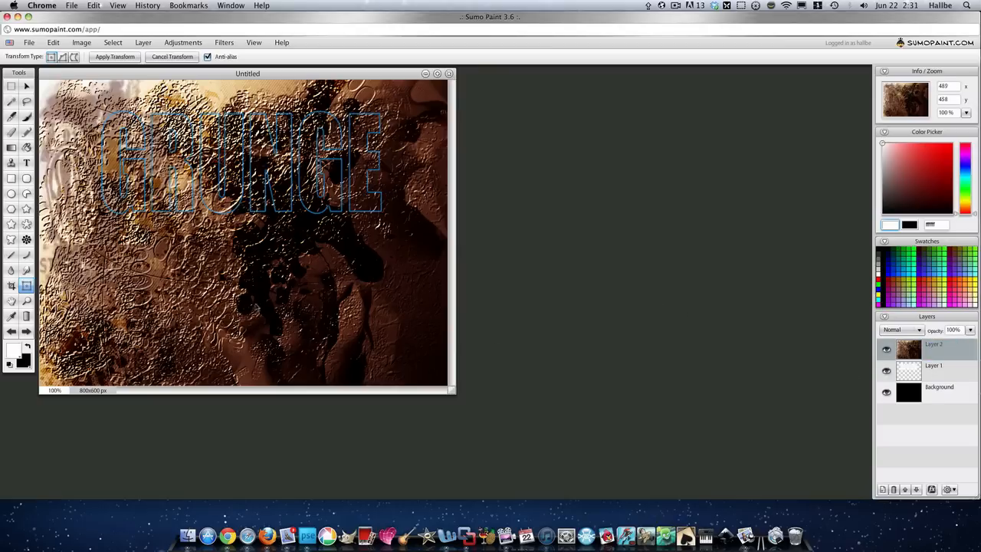
# Clip the texture layer to the GRUNGE text so it shows only inside the letters
pyautogui.click(113, 43)
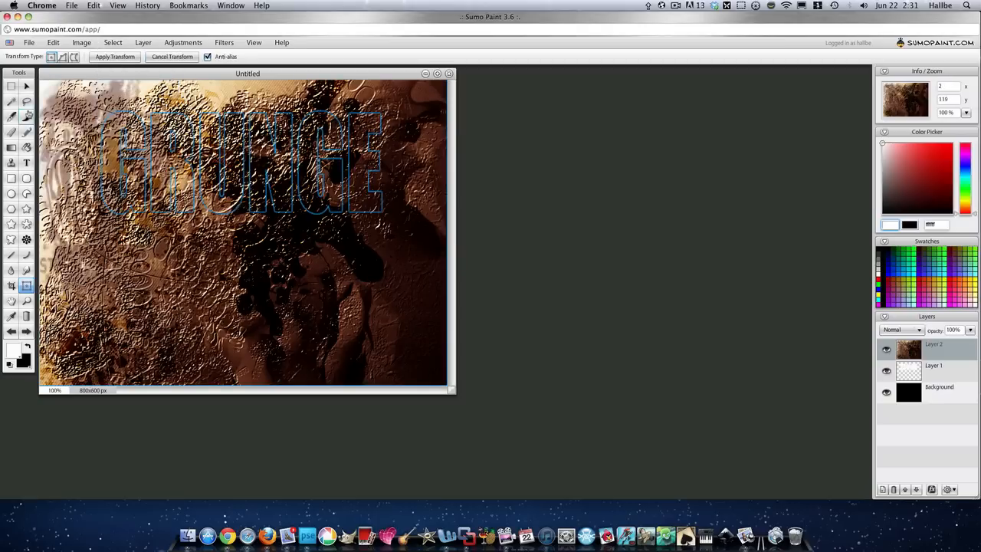
pyautogui.click(52, 43)
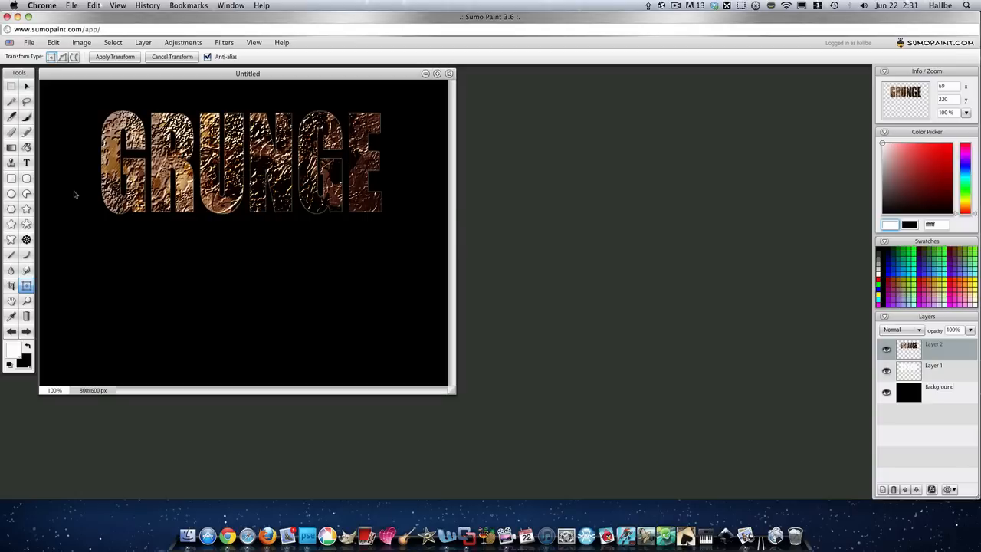
pyautogui.click(935, 349)
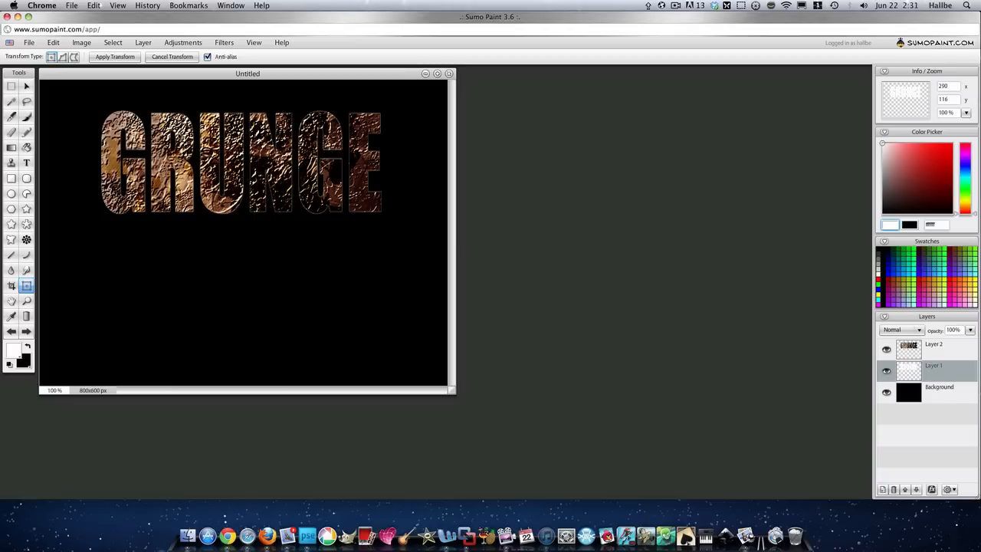
pyautogui.click(938, 393)
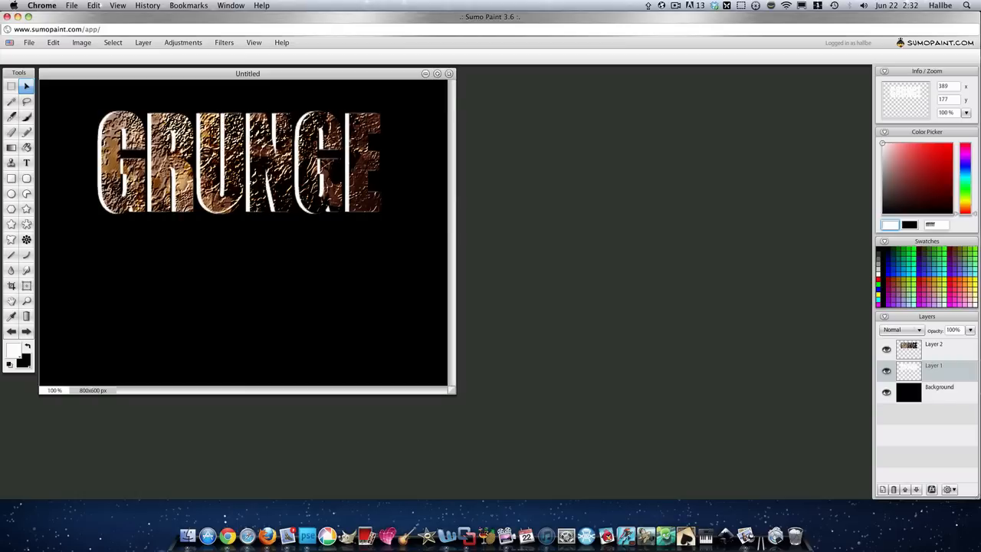
pyautogui.moveTo(711, 307)
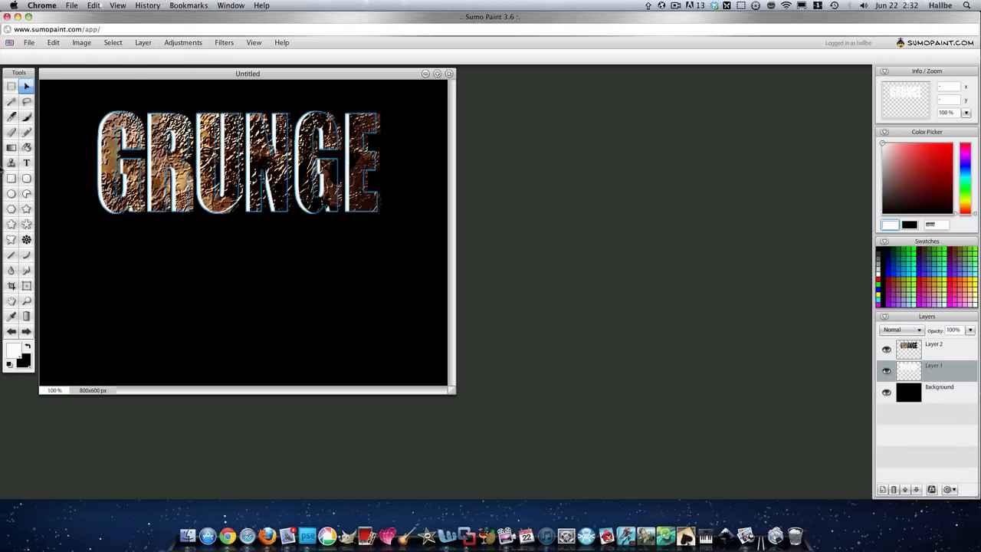
pyautogui.click(13, 147)
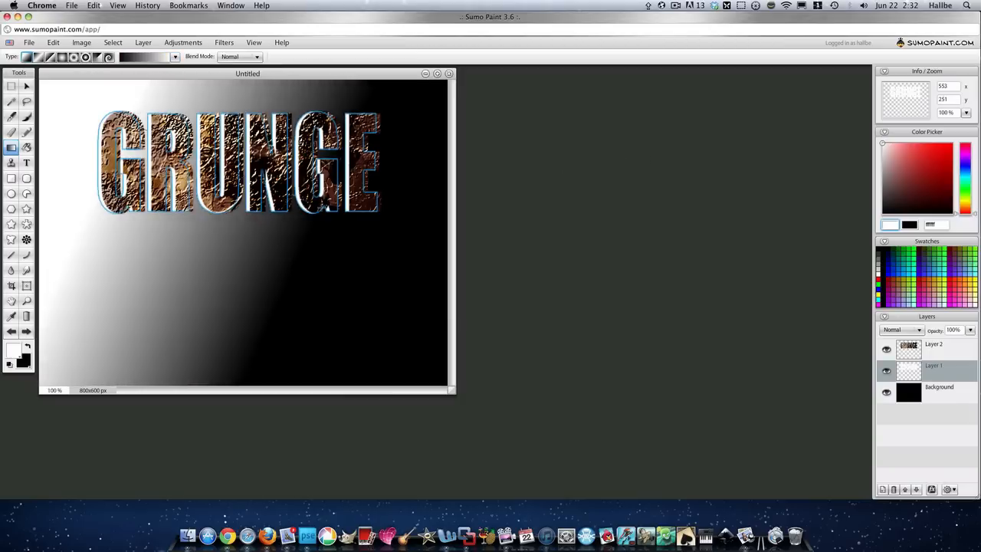
pyautogui.moveTo(322, 207); pyautogui.dragTo(380, 255)
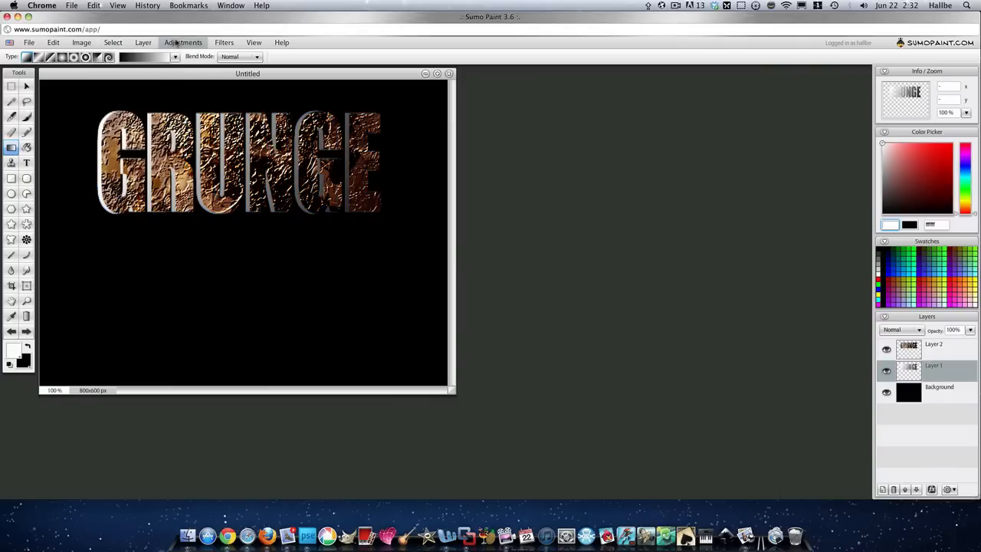
# Bring up Hue/Saturation and shift the hue of the textured letters toward gold
pyautogui.click(182, 43)
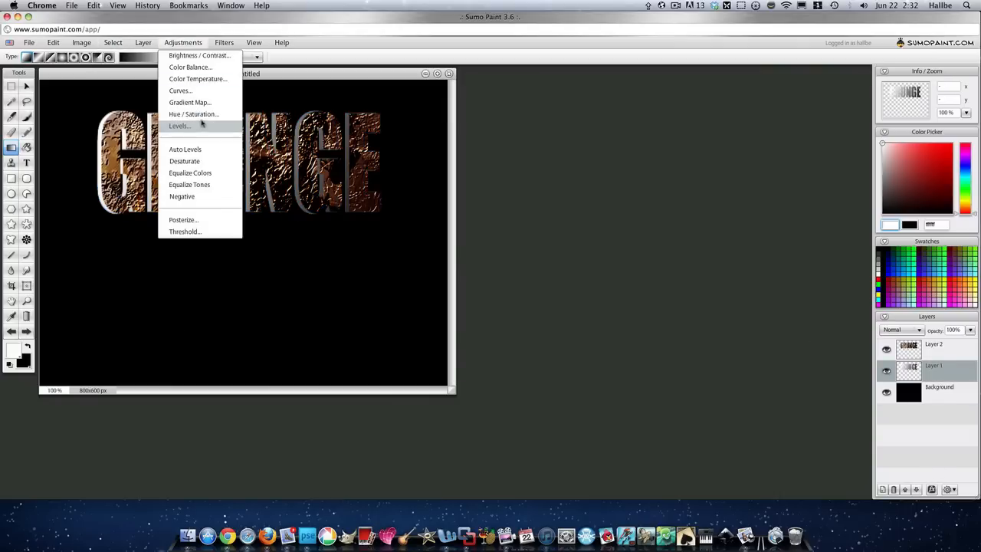
pyautogui.click(193, 114)
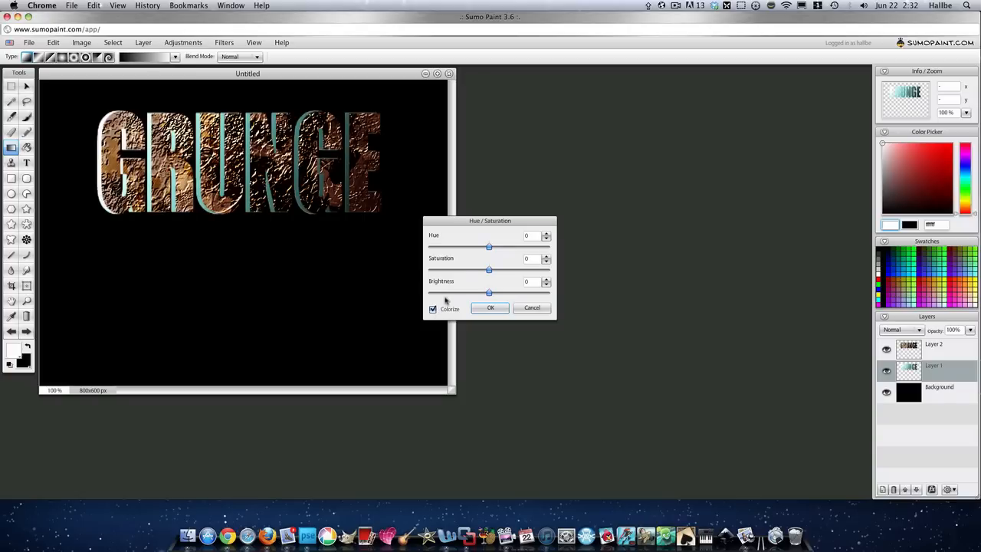
pyautogui.moveTo(489, 245); pyautogui.dragTo(448, 245)
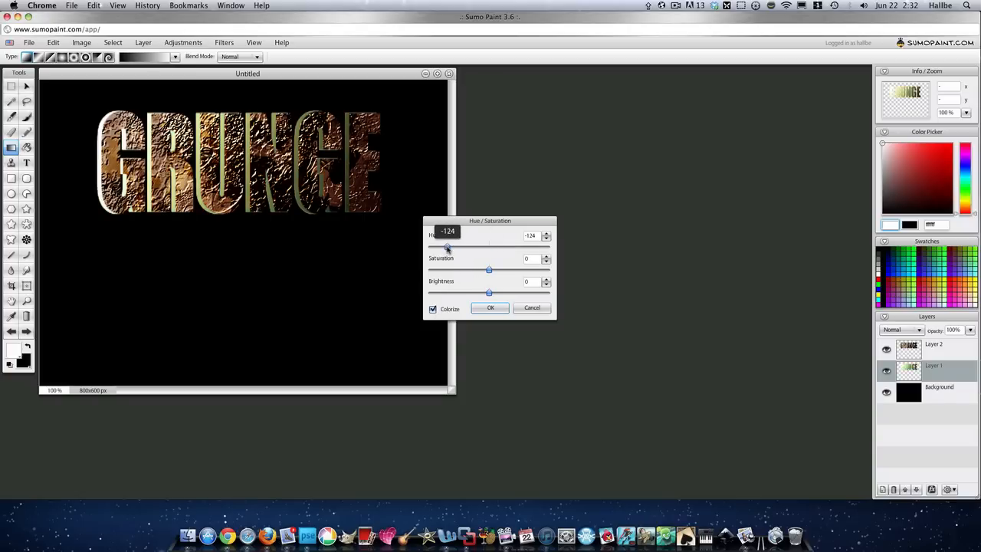
pyautogui.moveTo(448, 246); pyautogui.dragTo(441, 247)
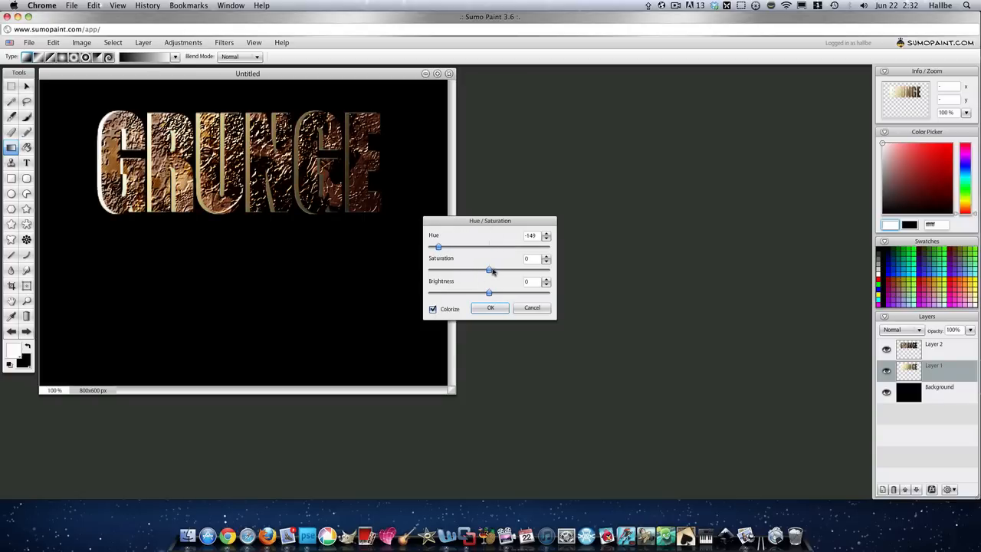
# Nudge the saturation up and the brightness down, then fine-tune them before confirming
pyautogui.moveTo(489, 270); pyautogui.dragTo(512, 270)
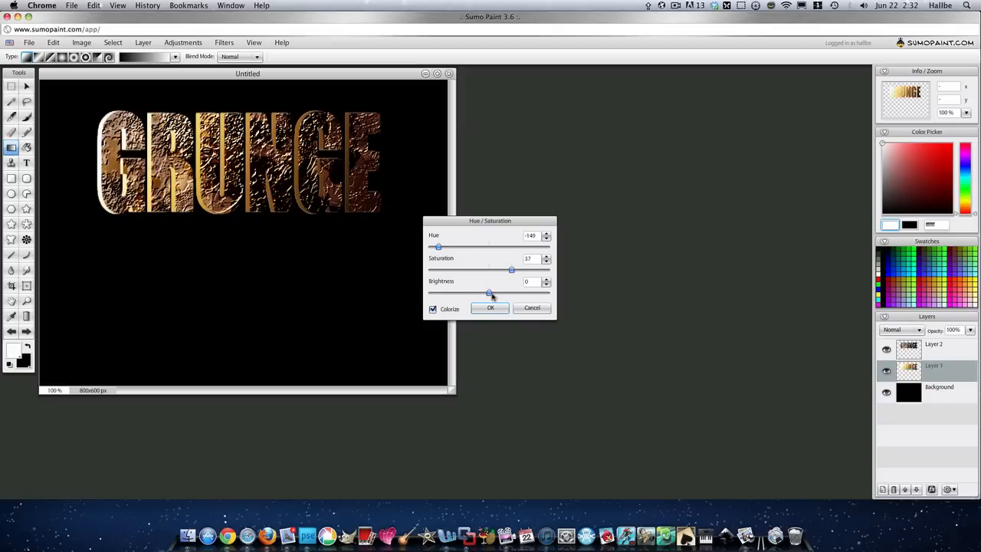
pyautogui.moveTo(489, 294); pyautogui.dragTo(457, 295)
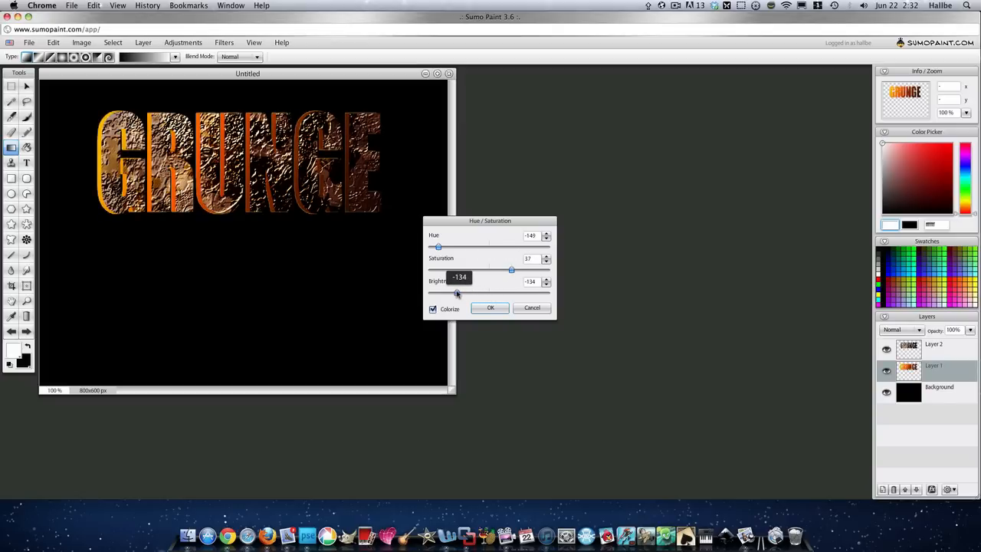
pyautogui.moveTo(457, 295); pyautogui.dragTo(488, 294)
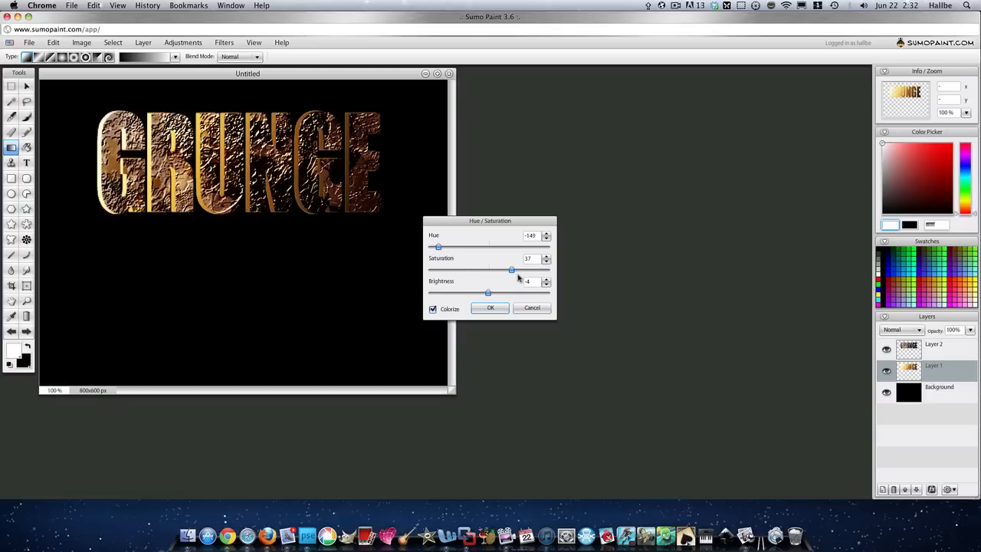
pyautogui.moveTo(512, 270); pyautogui.dragTo(488, 270)
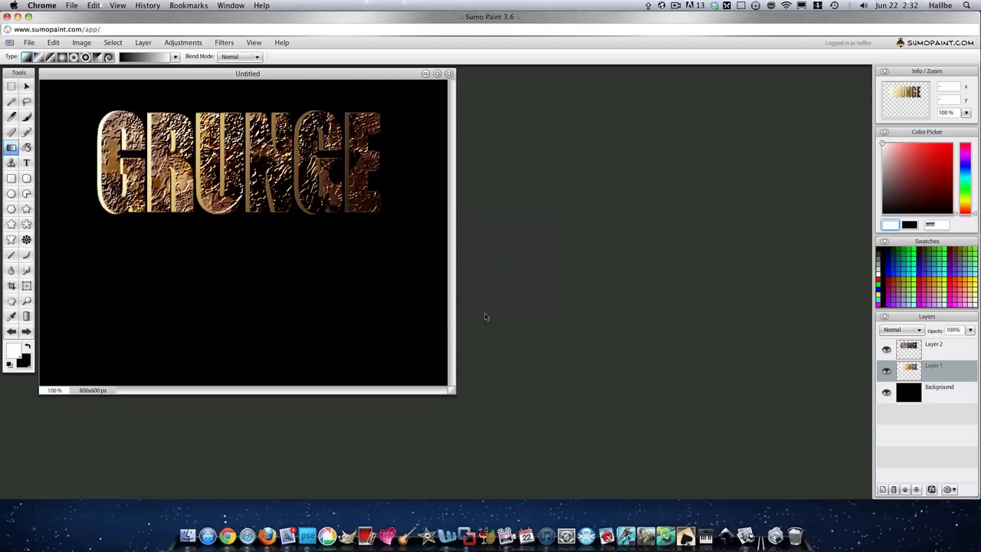
pyautogui.moveTo(809, 278)
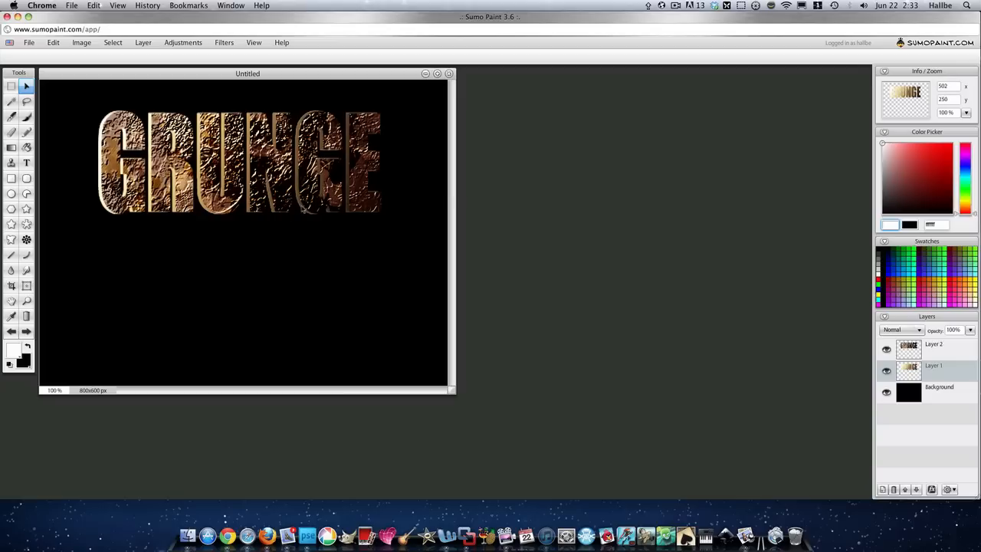
# Duplicate the textured text layer and flip the copy vertically beneath the word
pyautogui.rightClick(933, 343)
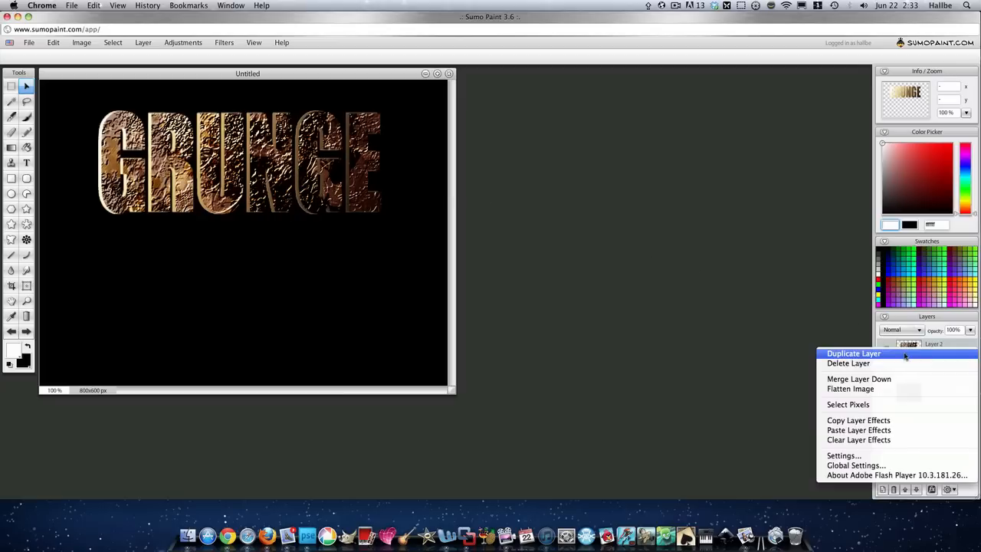
pyautogui.click(852, 352)
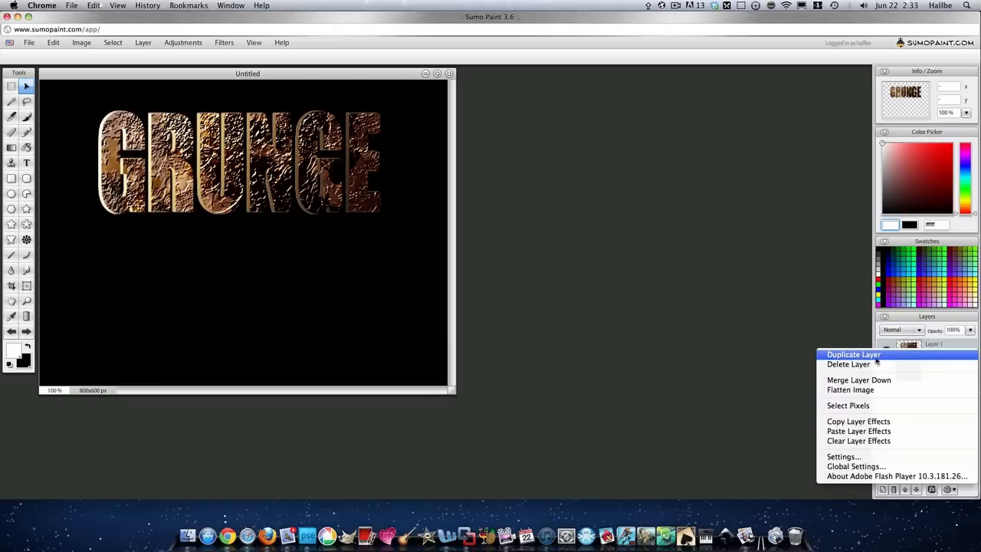
pyautogui.click(854, 354)
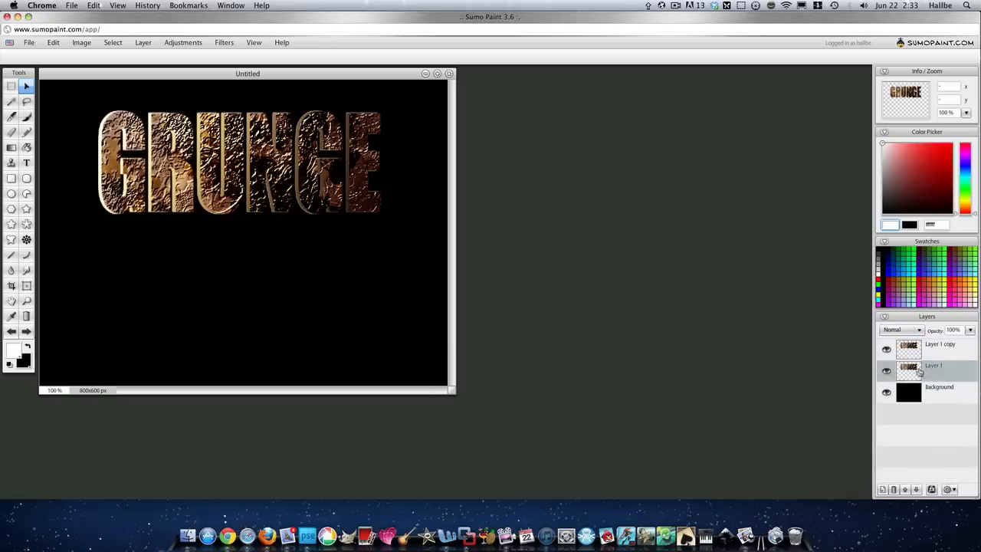
pyautogui.click(950, 489)
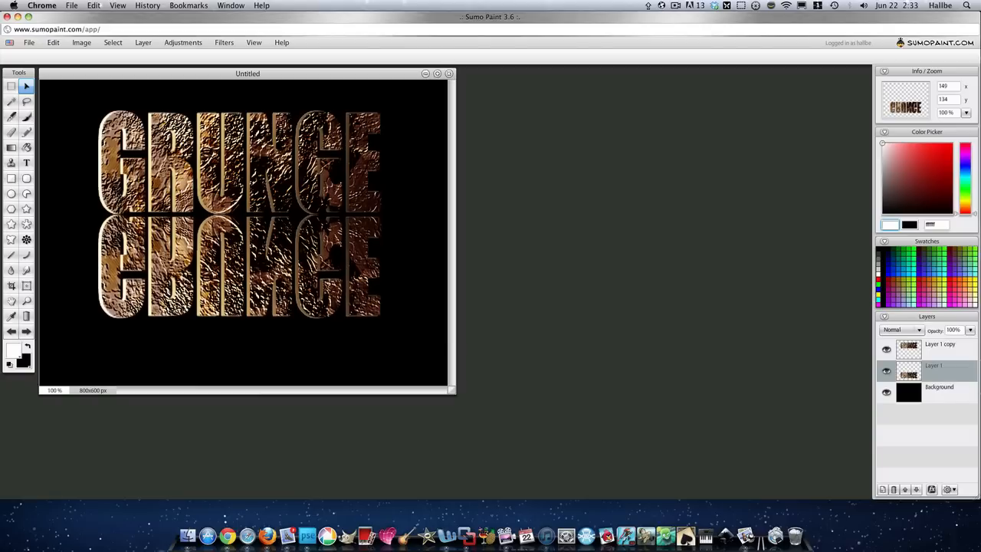
pyautogui.moveTo(213, 193)
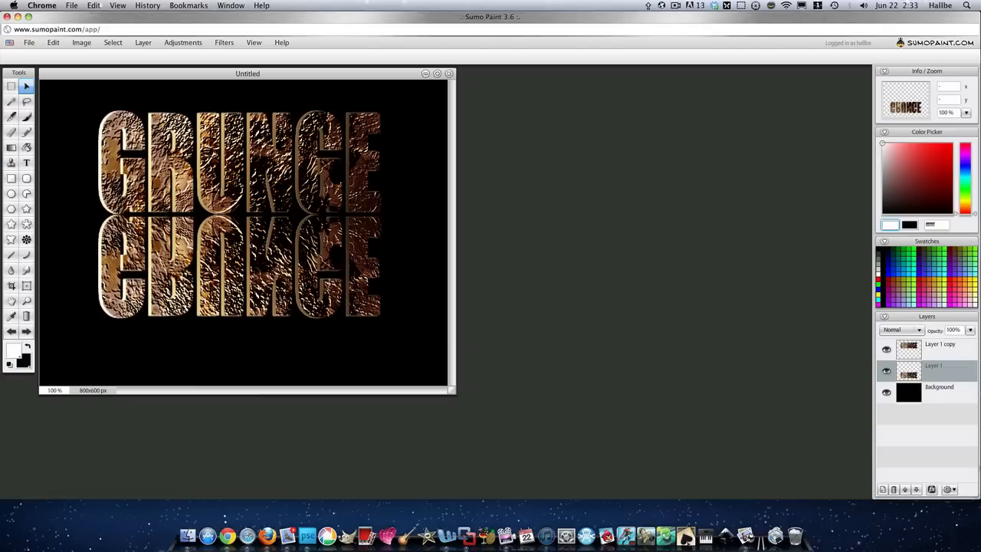
# Lower the Layer 1 copy's opacity to about 40% for a faint reflection
pyautogui.doubleClick(940, 343)
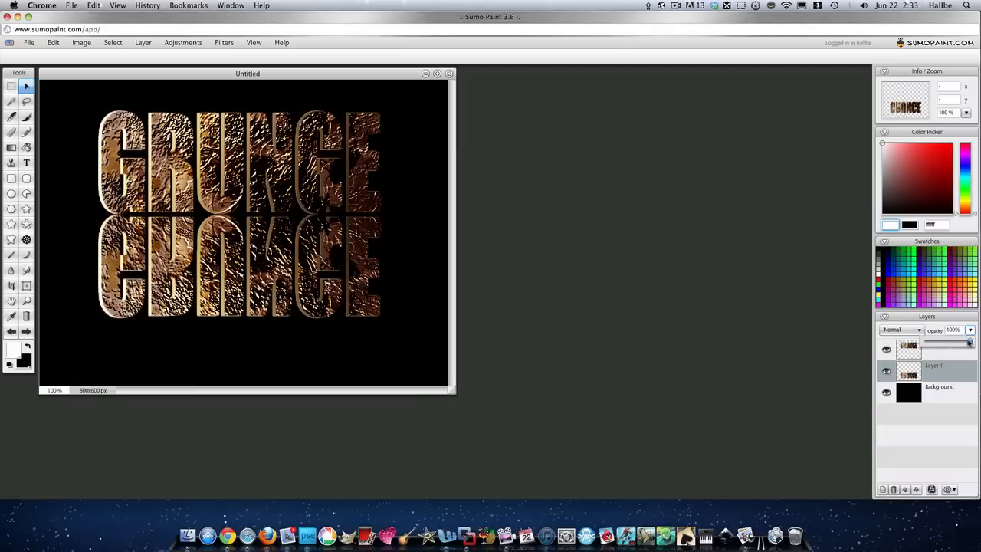
pyautogui.click(947, 343)
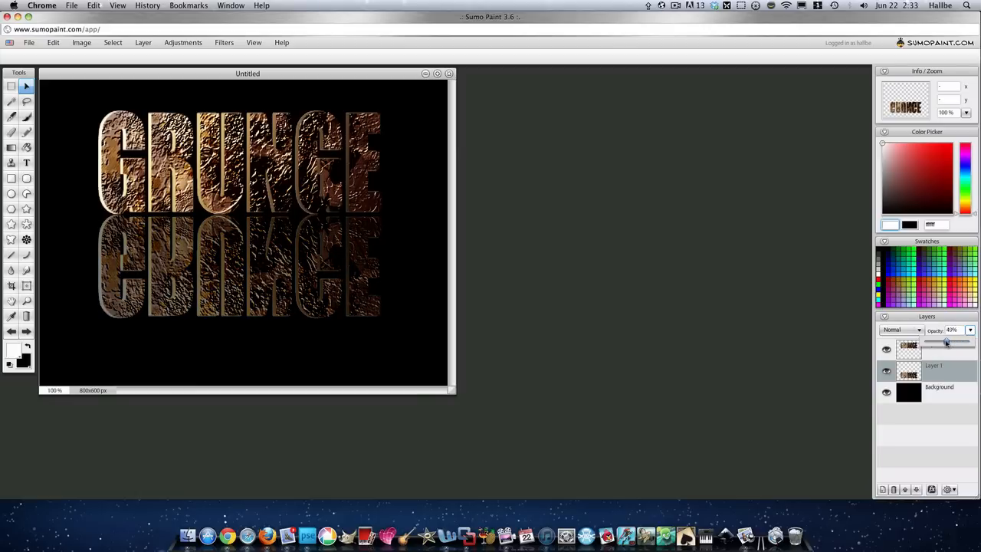
pyautogui.moveTo(951, 340); pyautogui.dragTo(947, 341)
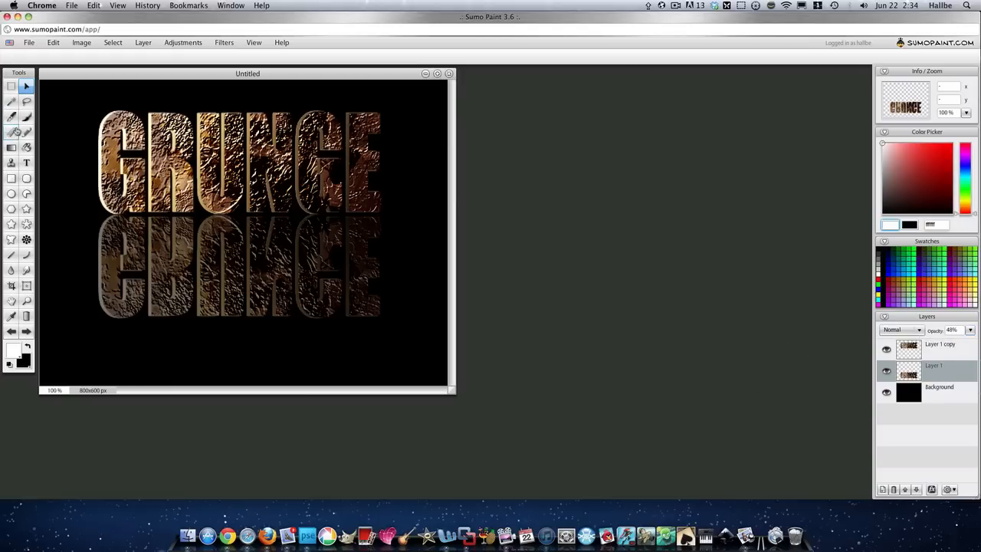
# Set up the Eraser with a large size and a soft Air Brush tip over the reflection
pyautogui.click(12, 132)
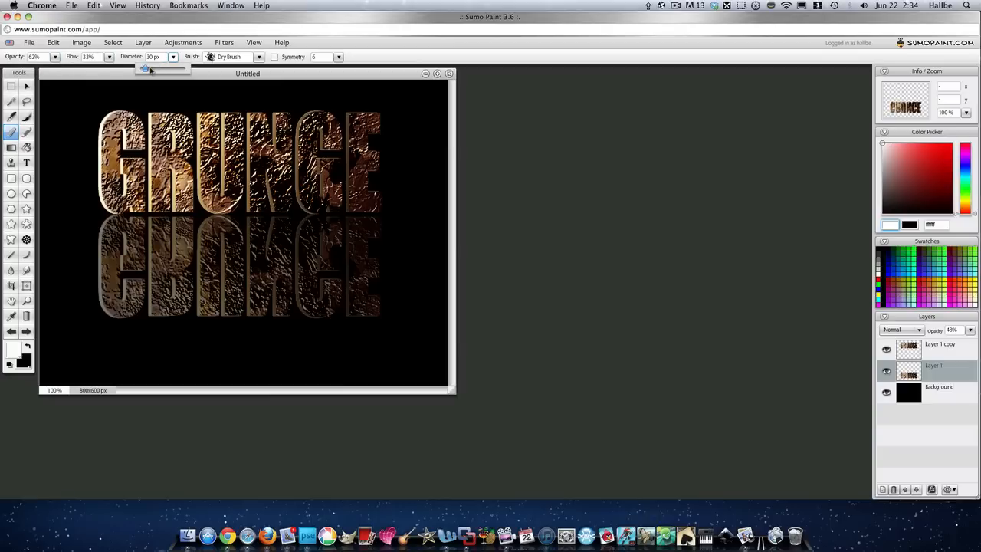
pyautogui.moveTo(145, 69); pyautogui.dragTo(186, 69)
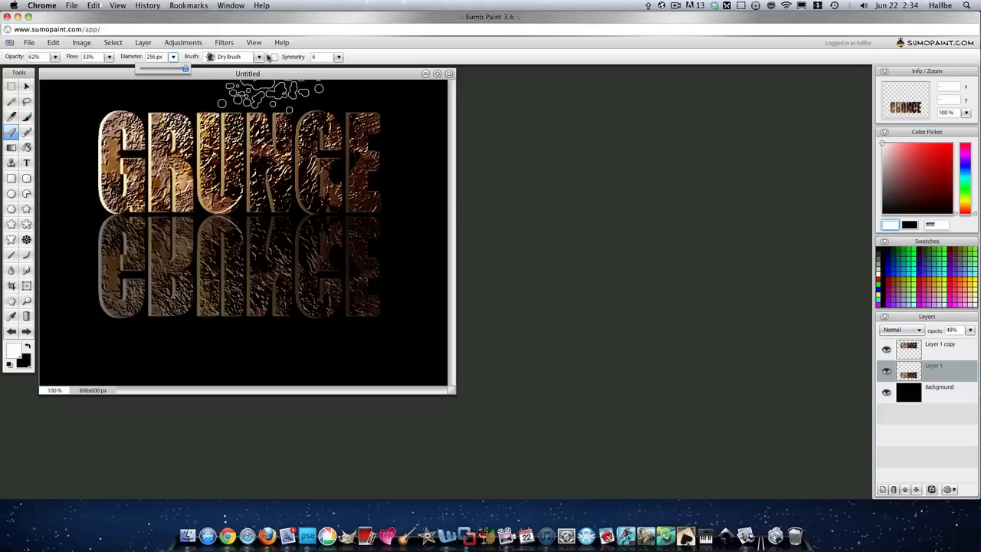
pyautogui.click(259, 56)
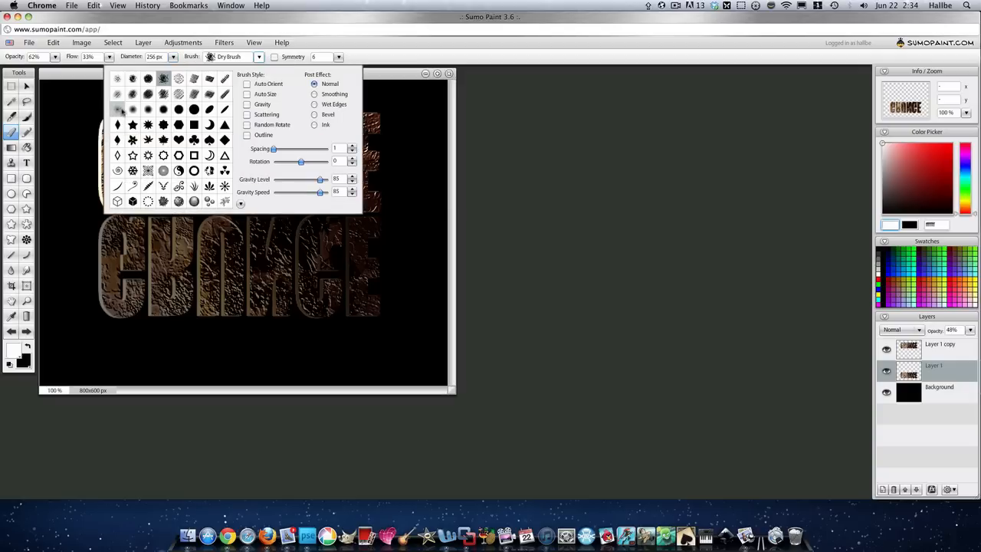
pyautogui.moveTo(116, 111)
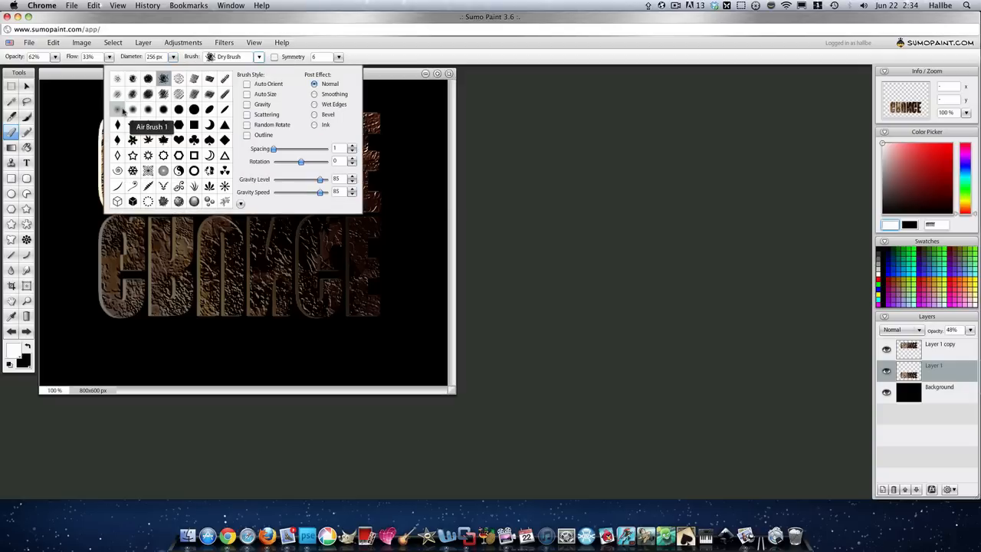
pyautogui.click(116, 110)
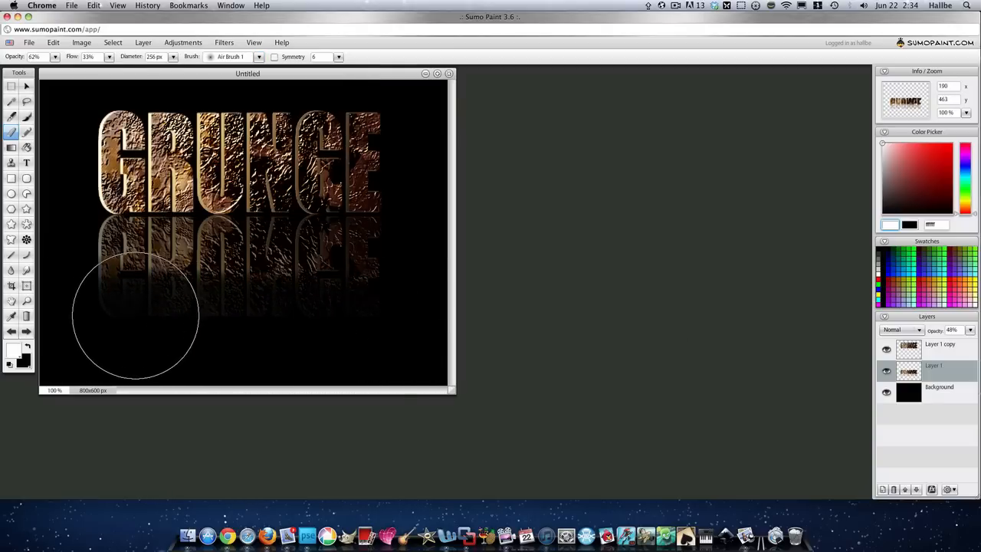
pyautogui.moveTo(374, 317)
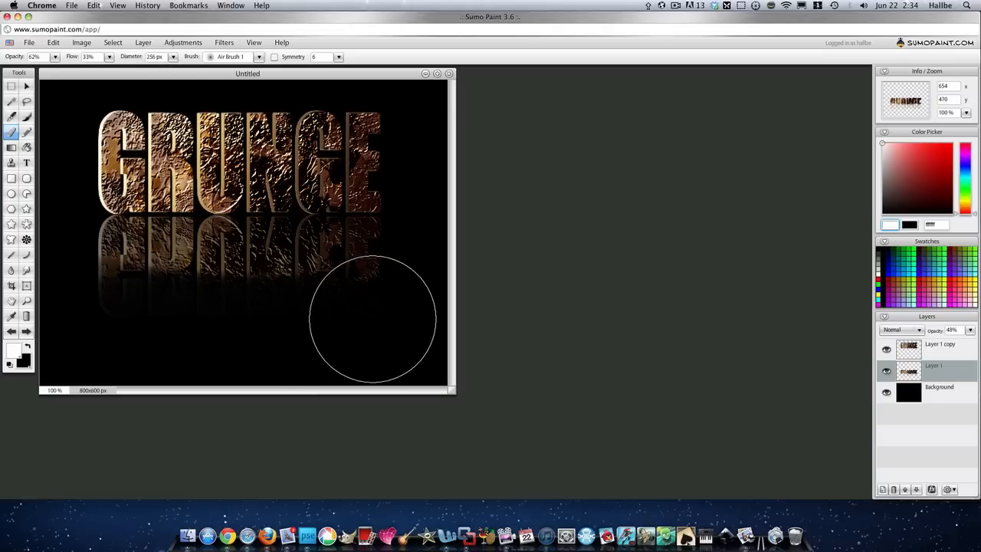
pyautogui.moveTo(144, 298)
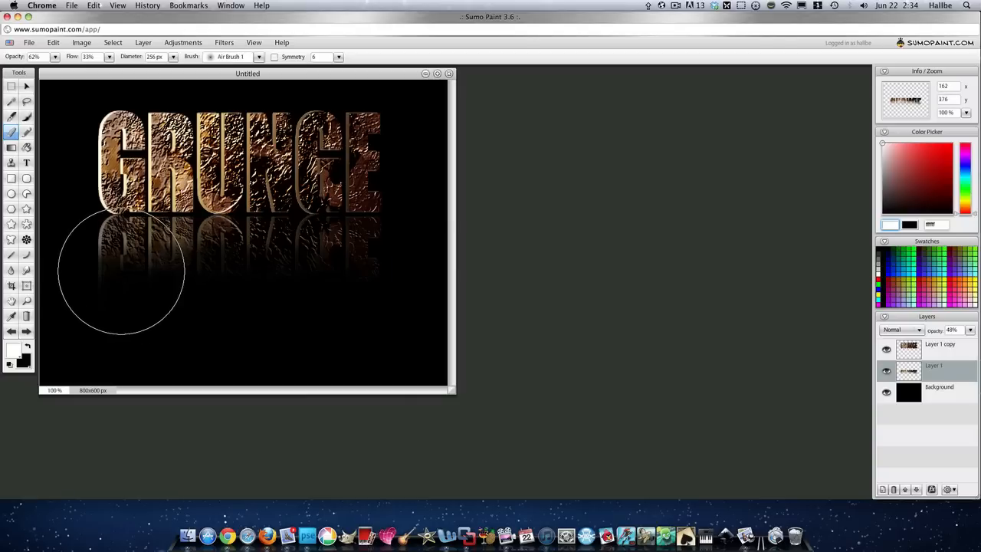
pyautogui.moveTo(361, 288)
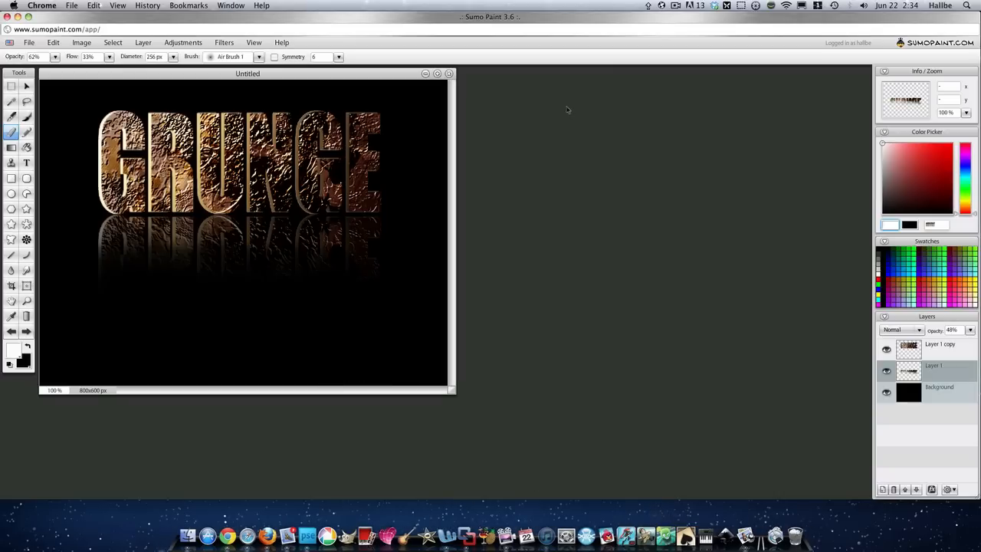
pyautogui.moveTo(570, 110)
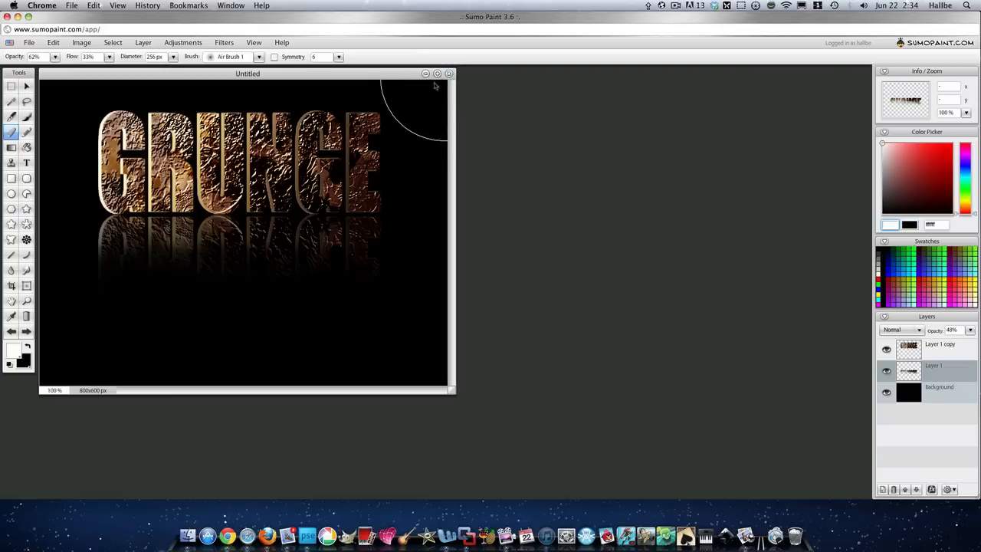
pyautogui.moveTo(270, 301)
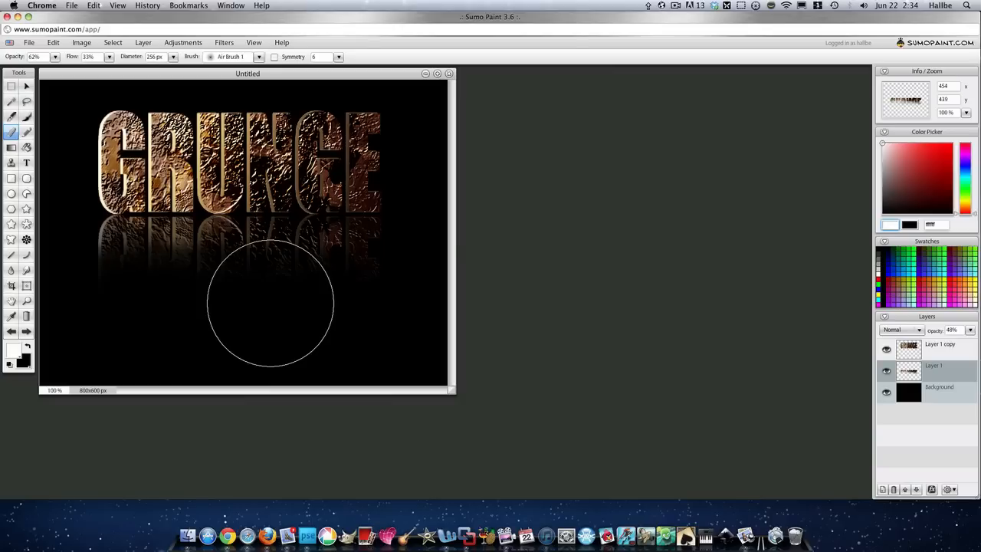
pyautogui.moveTo(644, 276)
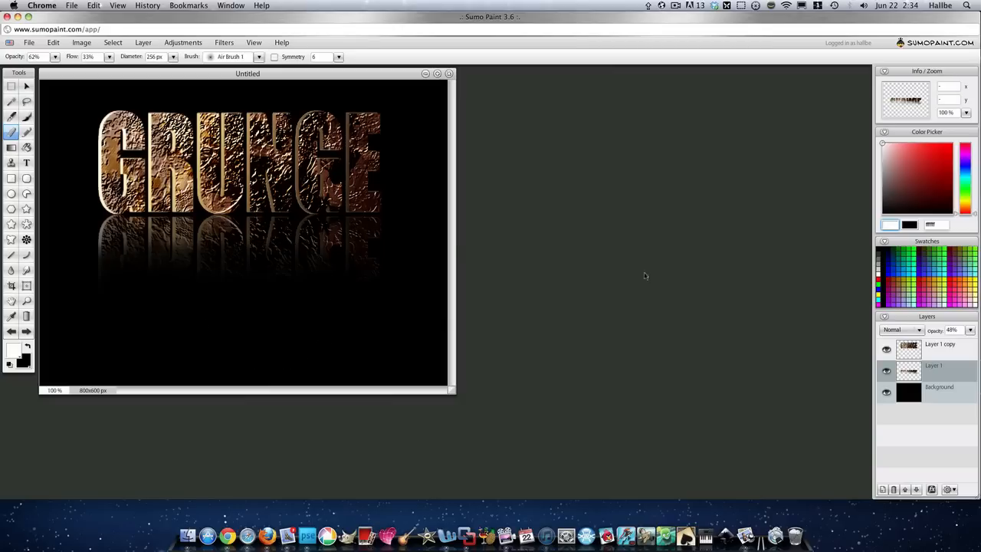